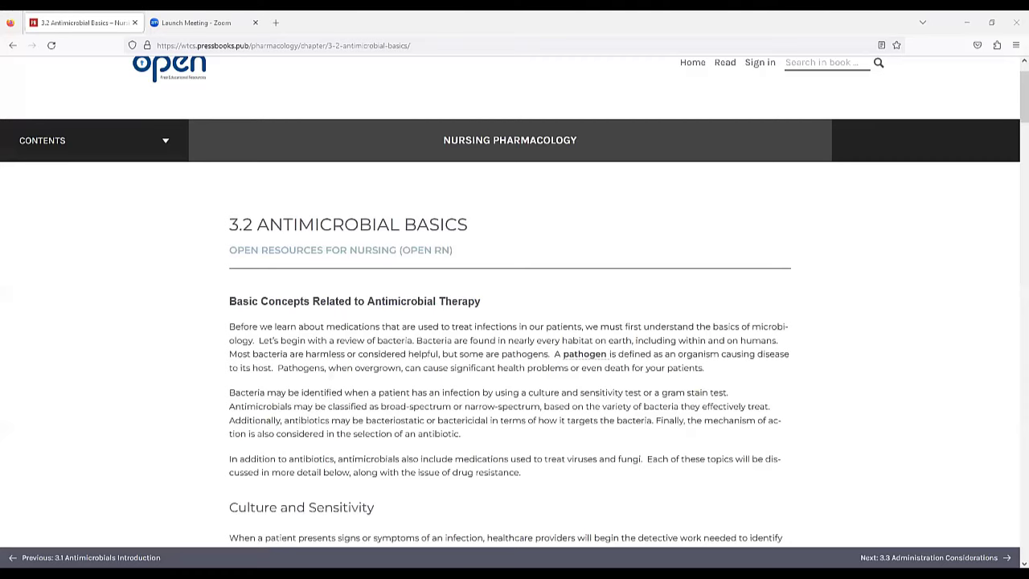
pyautogui.scroll(-3)
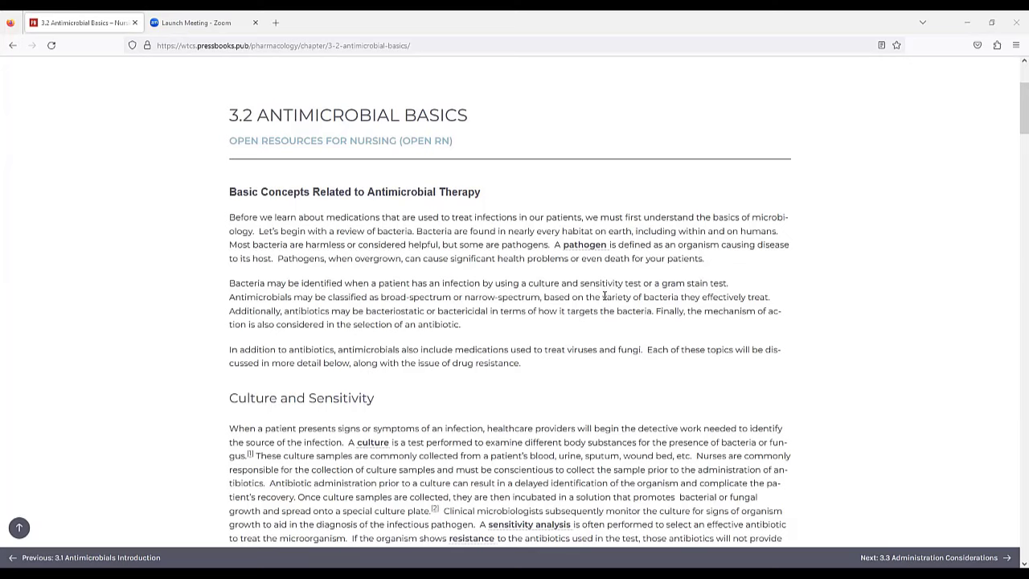
pyautogui.moveTo(979, 479)
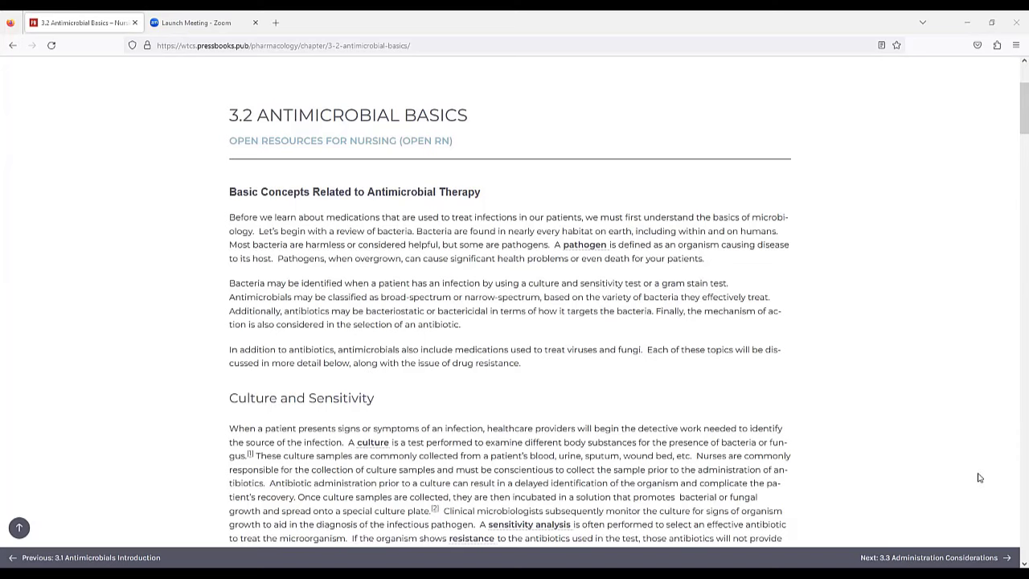
pyautogui.scroll(-3)
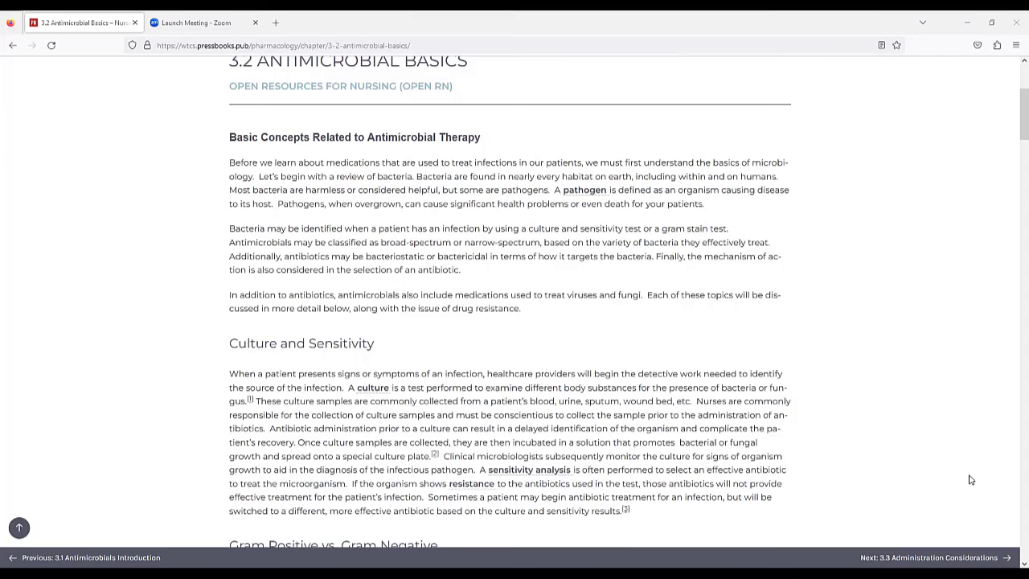
pyautogui.scroll(-3)
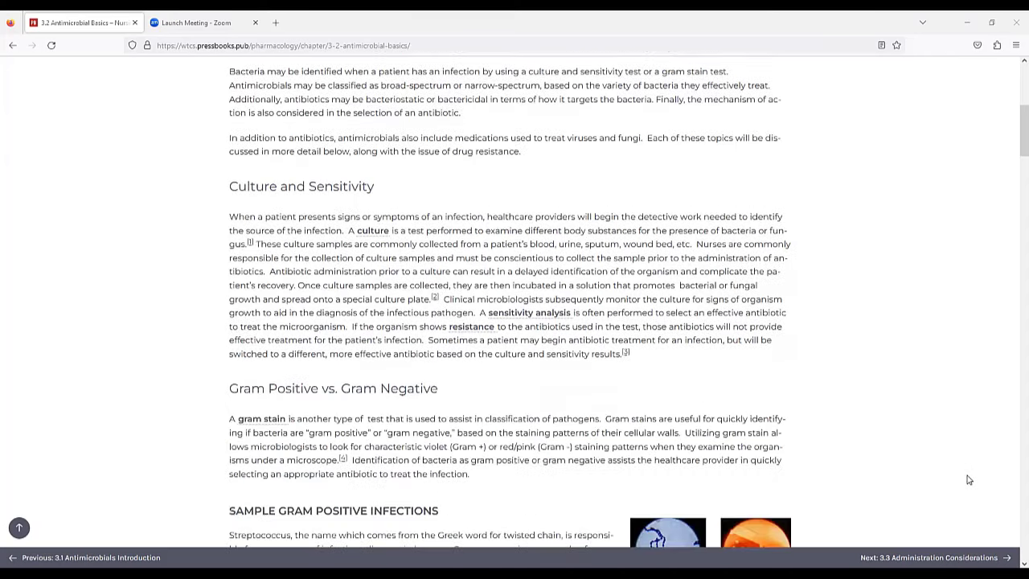
pyautogui.scroll(-3)
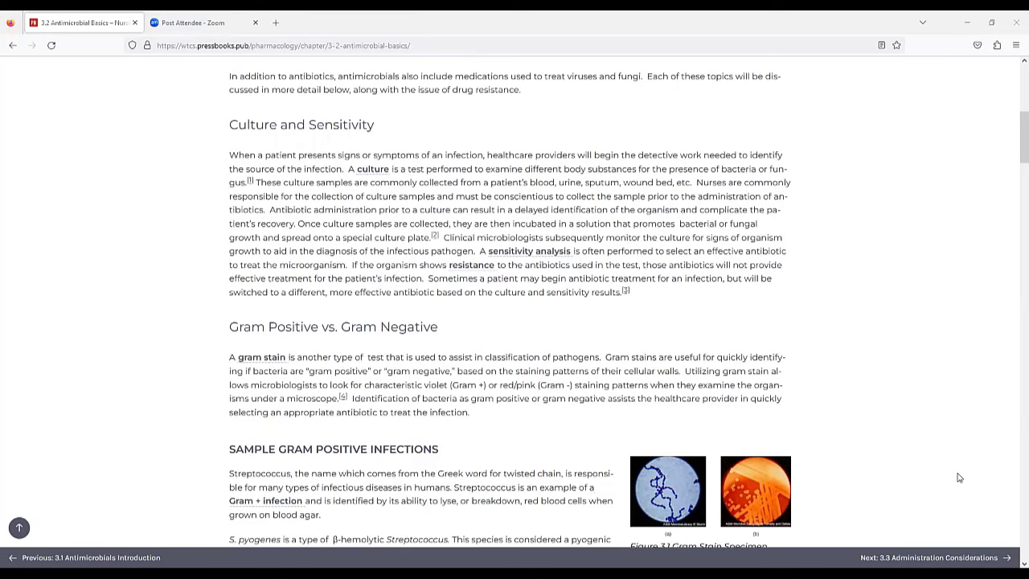
pyautogui.scroll(-3)
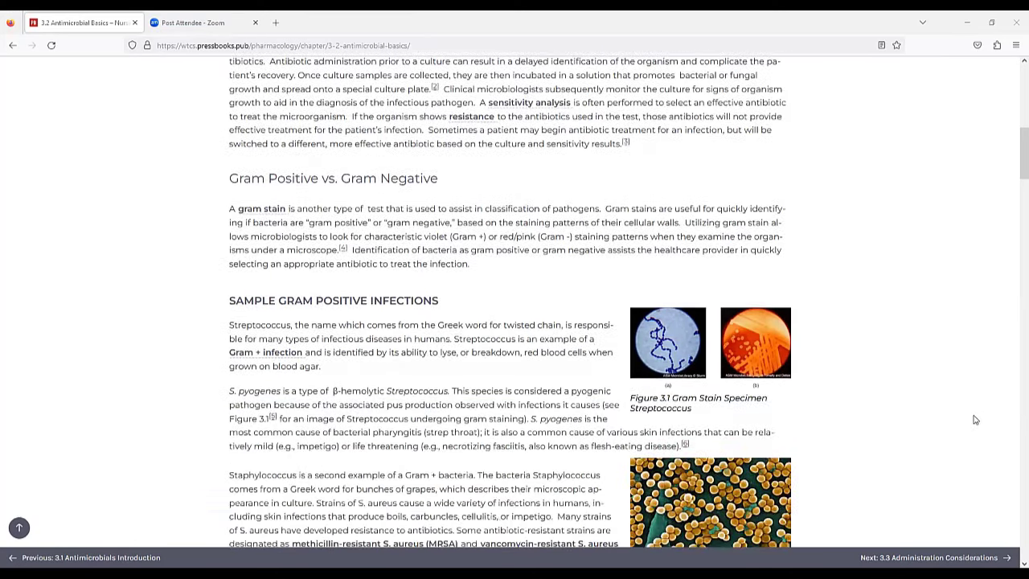
pyautogui.scroll(-3)
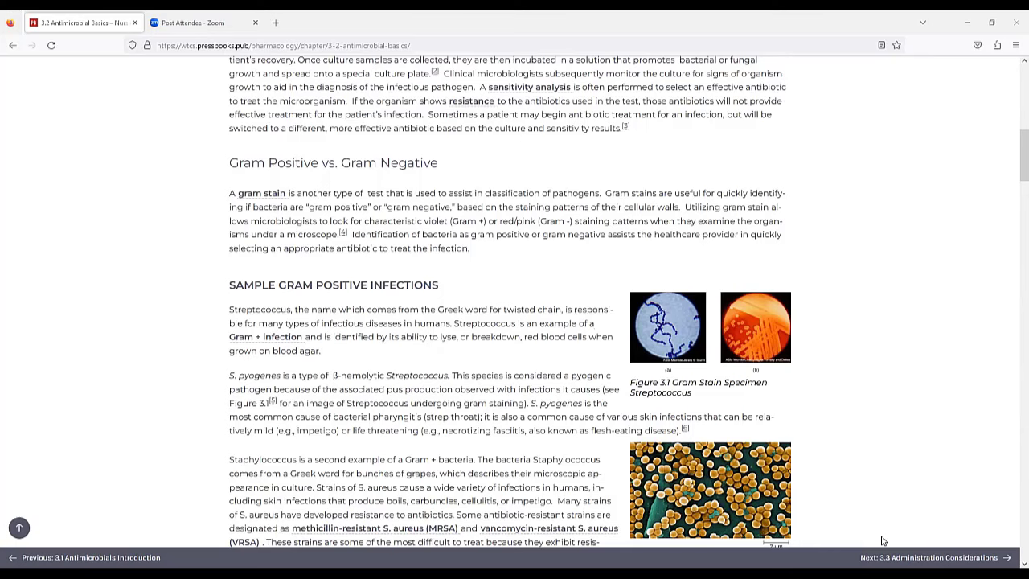
pyautogui.moveTo(801, 544)
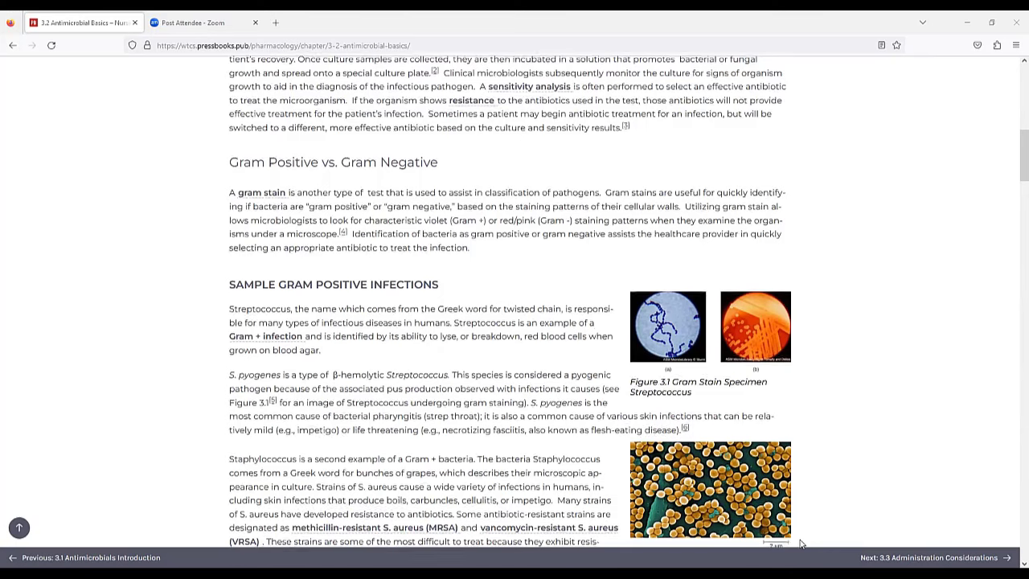
pyautogui.scroll(-3)
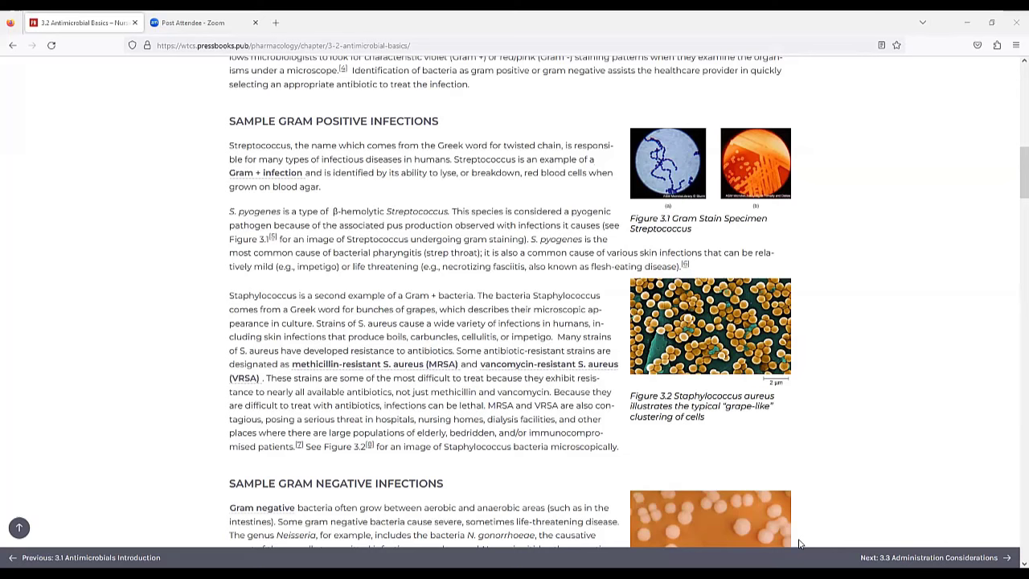
pyautogui.scroll(-3)
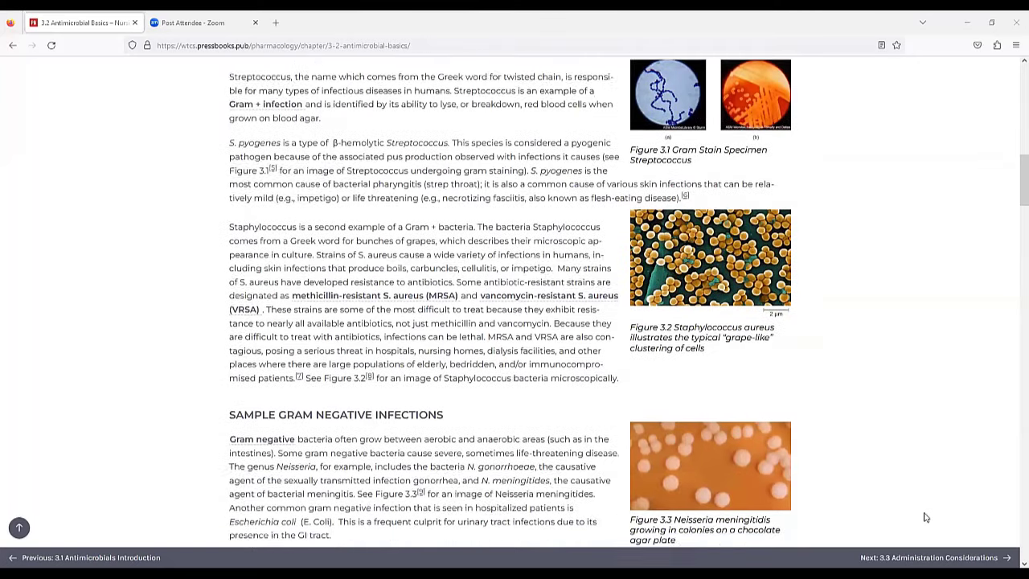
pyautogui.scroll(-3)
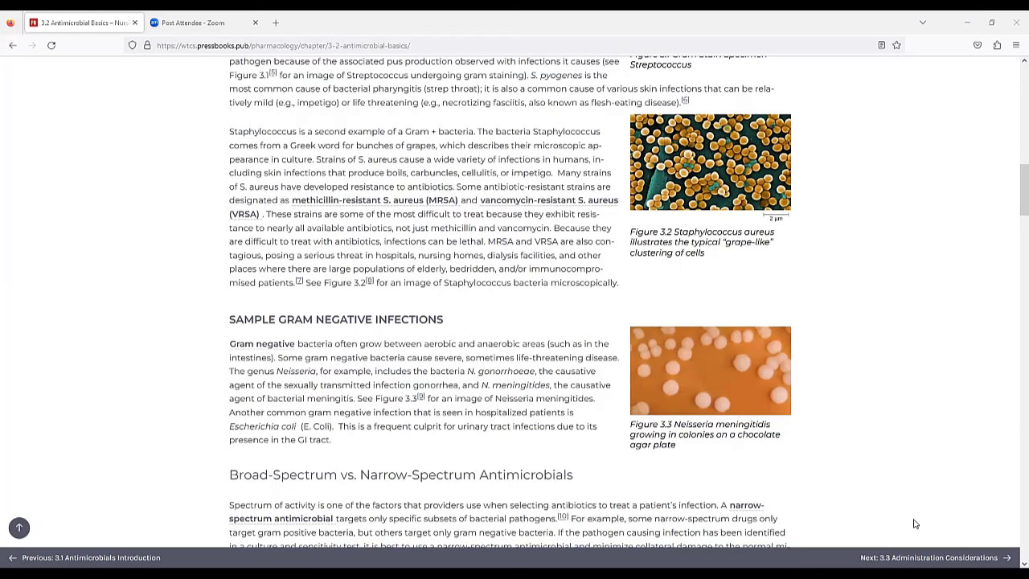
pyautogui.moveTo(1012, 446)
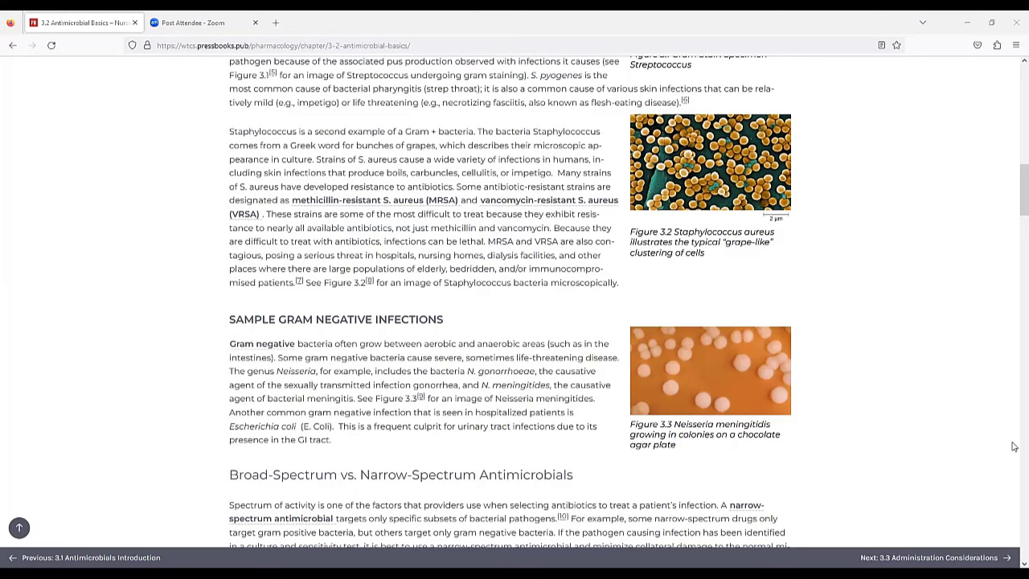
pyautogui.moveTo(940, 413)
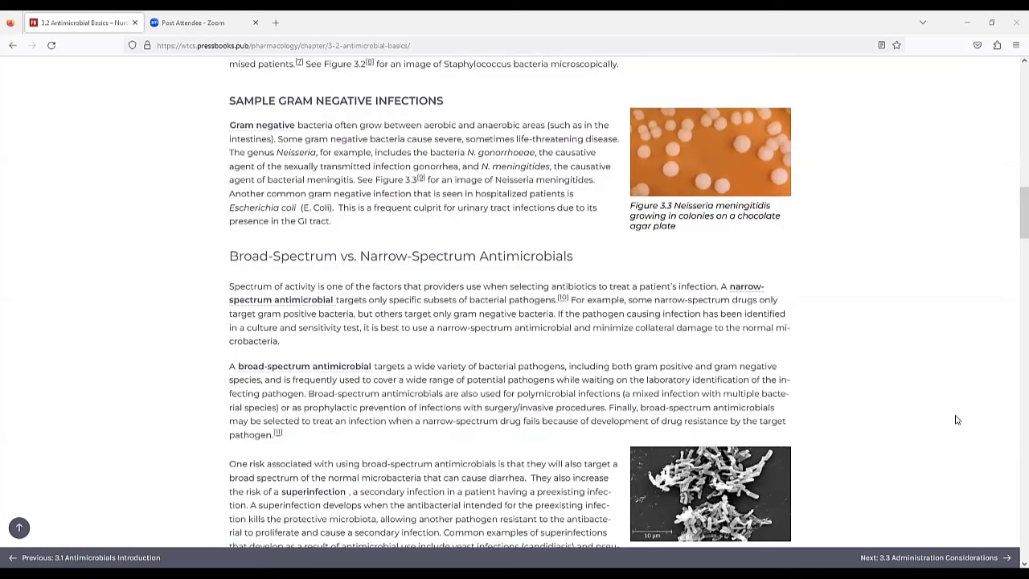
pyautogui.scroll(-3)
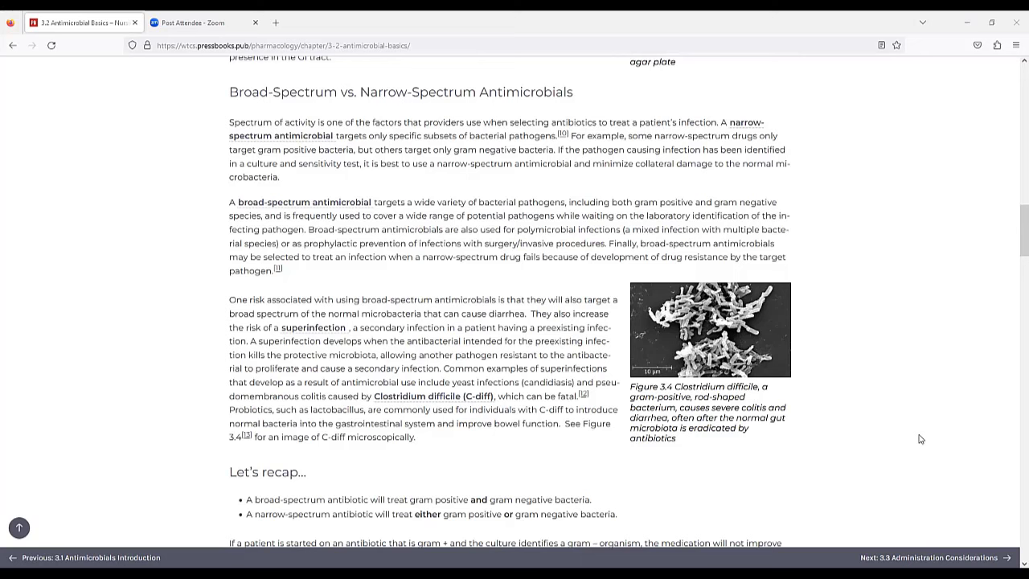
pyautogui.moveTo(928, 443)
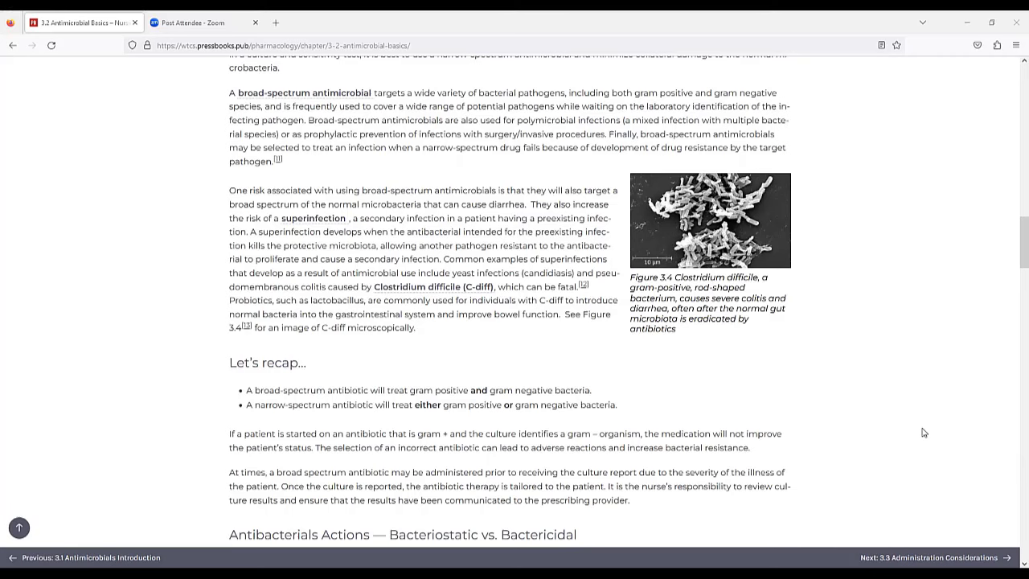
pyautogui.moveTo(918, 437)
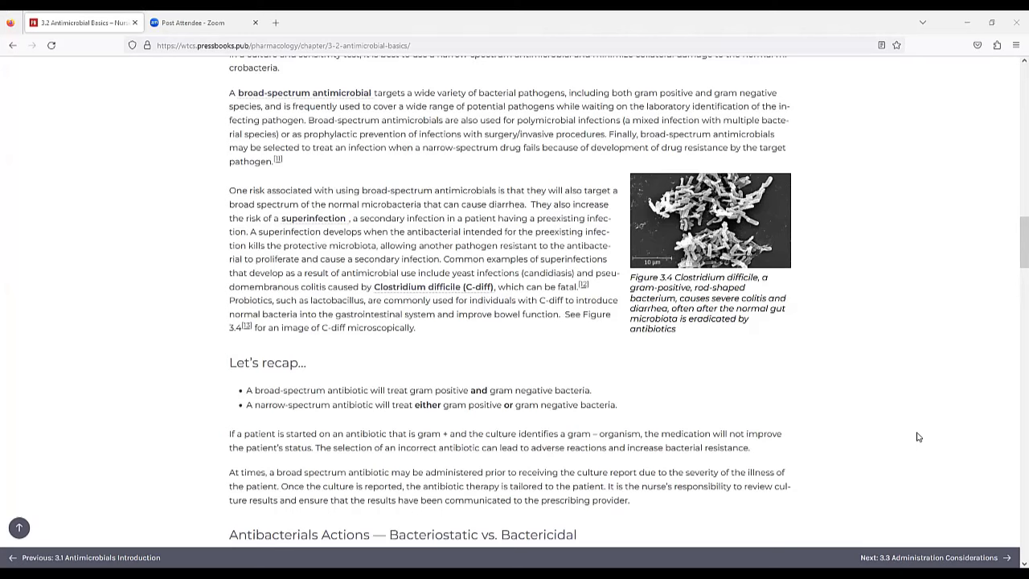
pyautogui.moveTo(526, 363)
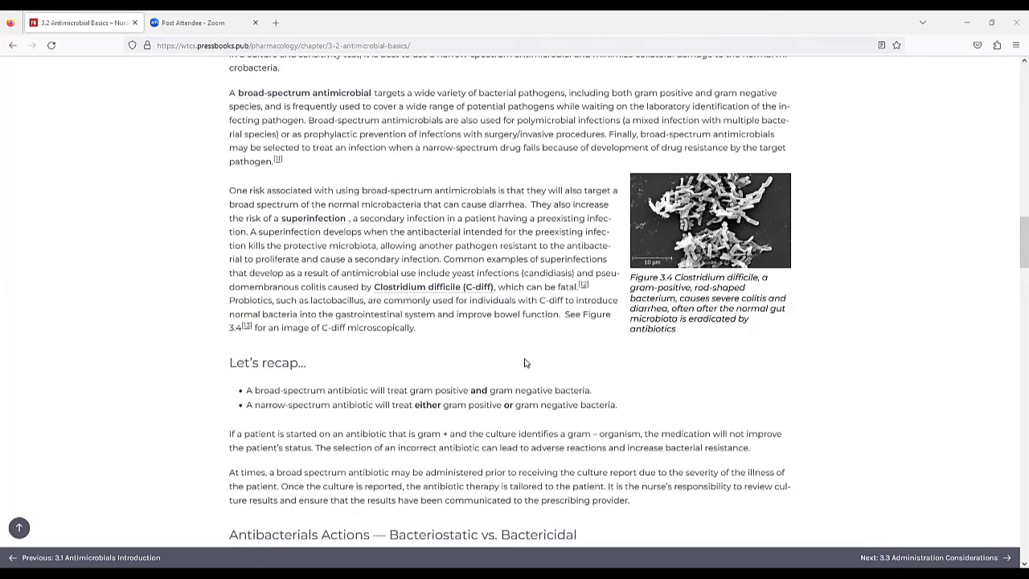
pyautogui.scroll(-3)
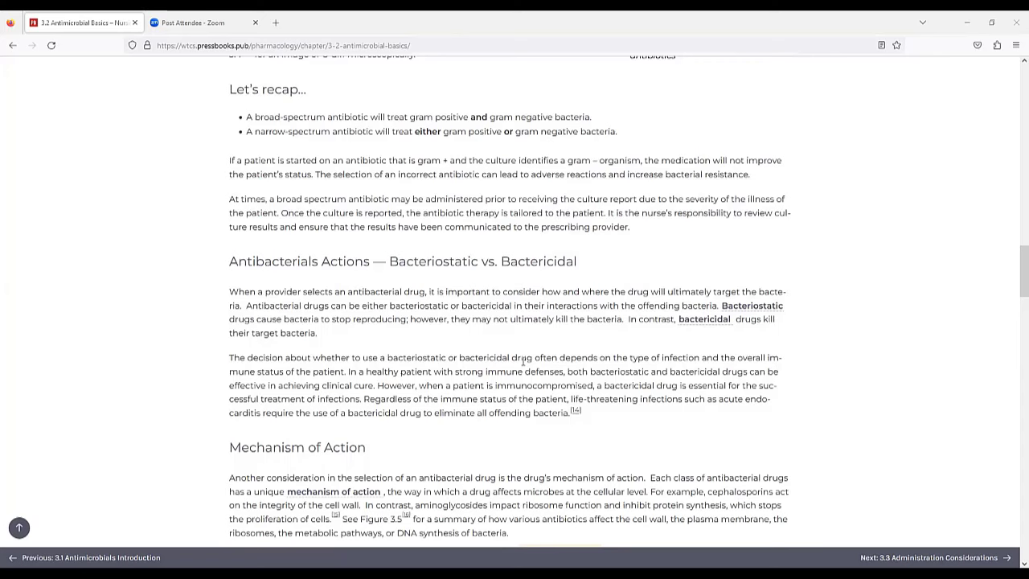
pyautogui.moveTo(484, 332)
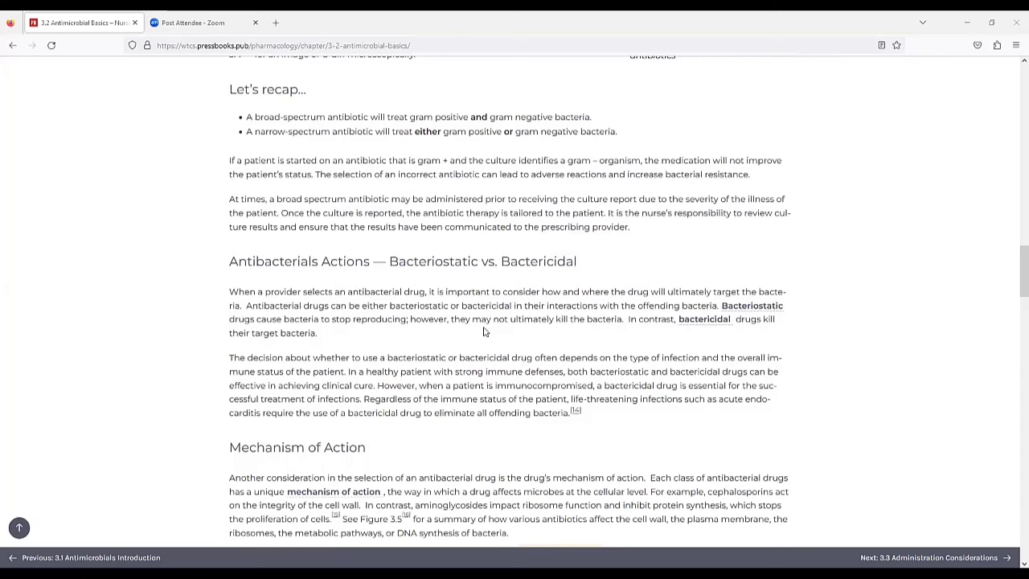
pyautogui.scroll(-3)
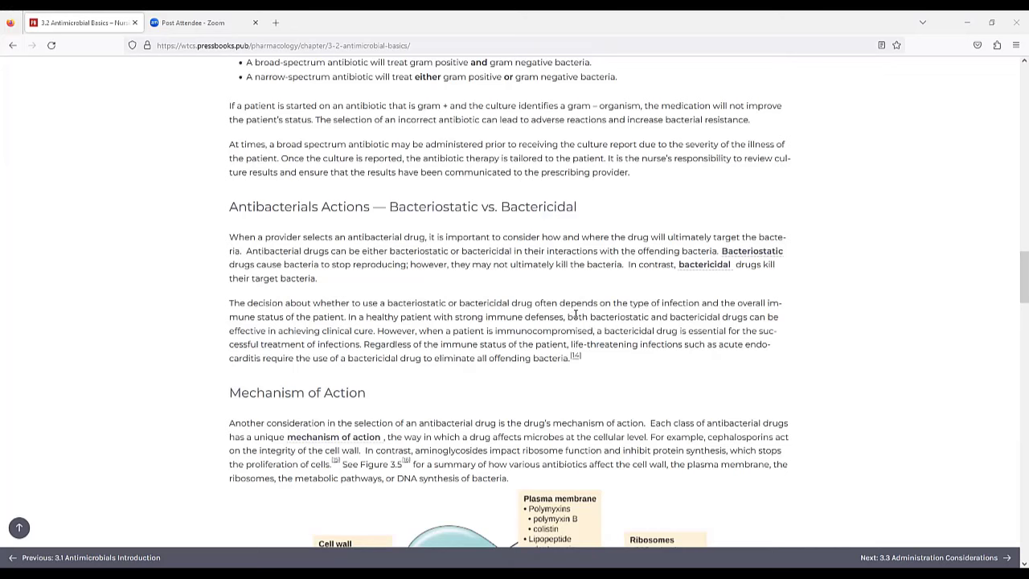
pyautogui.scroll(-3)
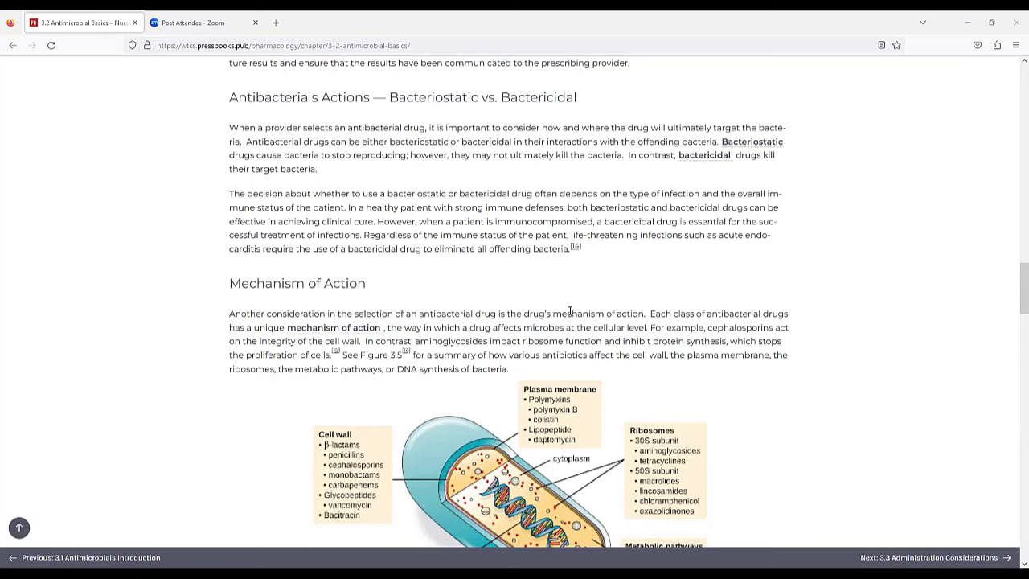
pyautogui.scroll(-3)
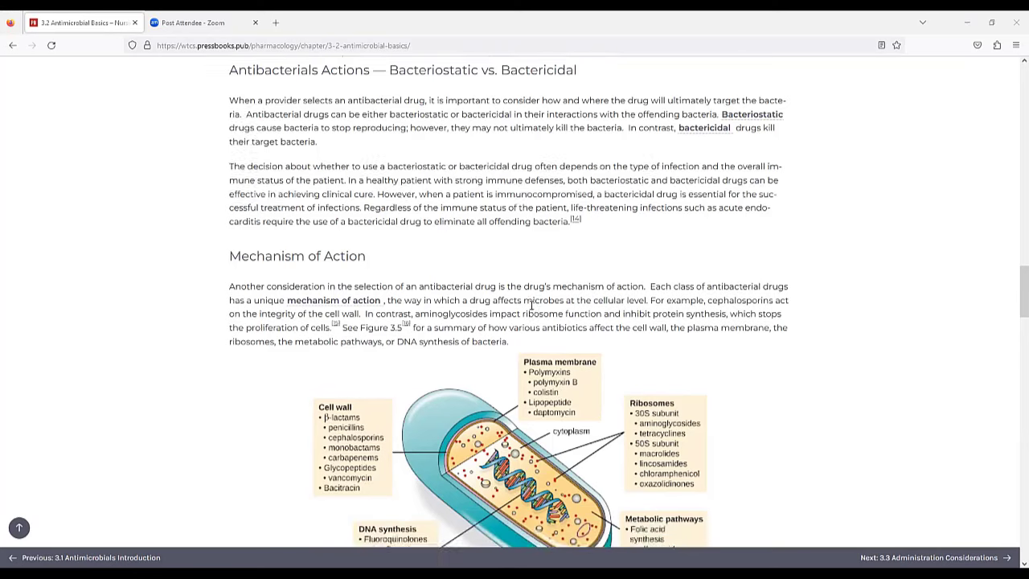
pyautogui.scroll(-3)
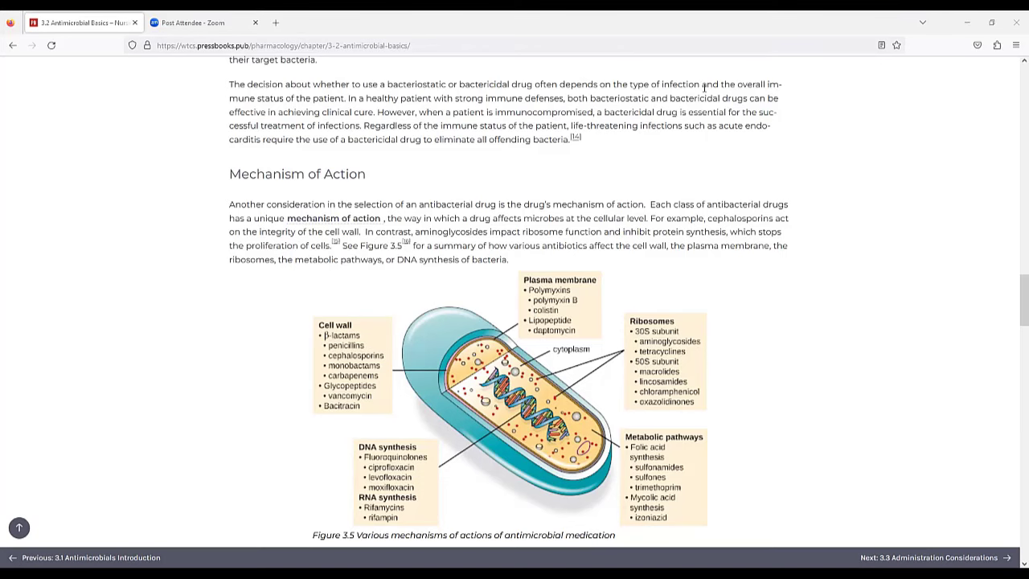
pyautogui.scroll(-3)
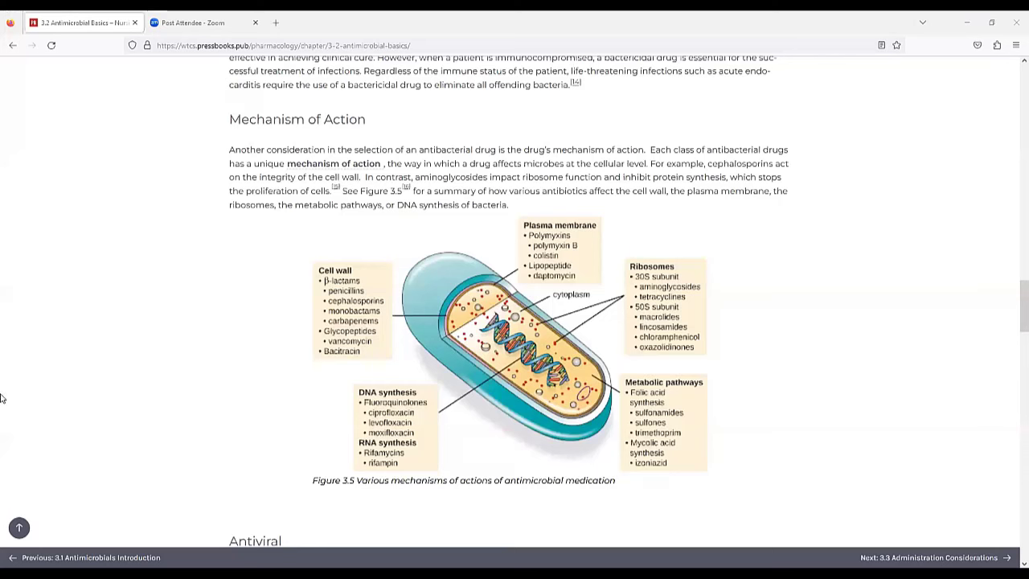
pyautogui.moveTo(967, 409)
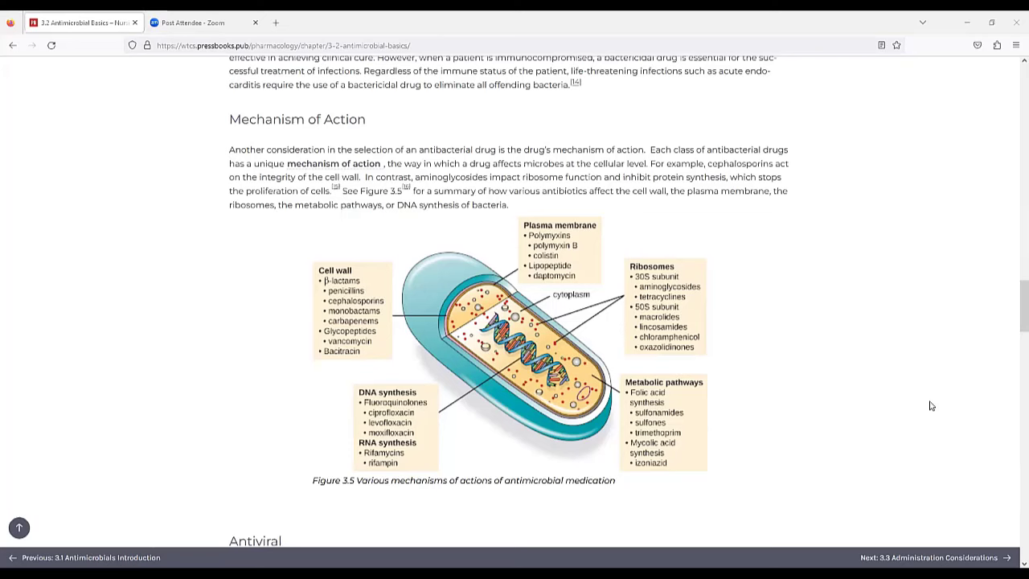
pyautogui.moveTo(950, 401)
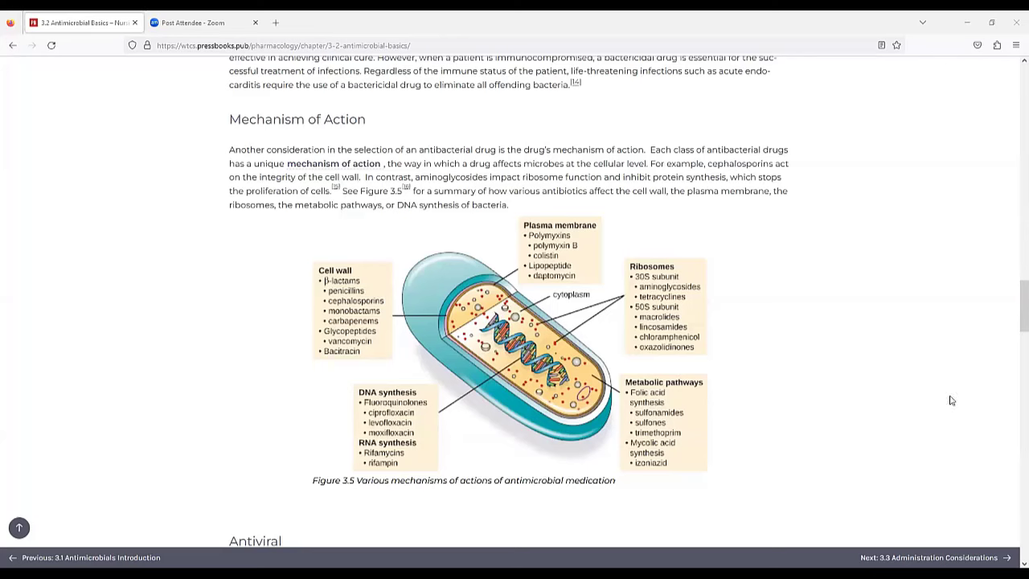
pyautogui.moveTo(940, 433)
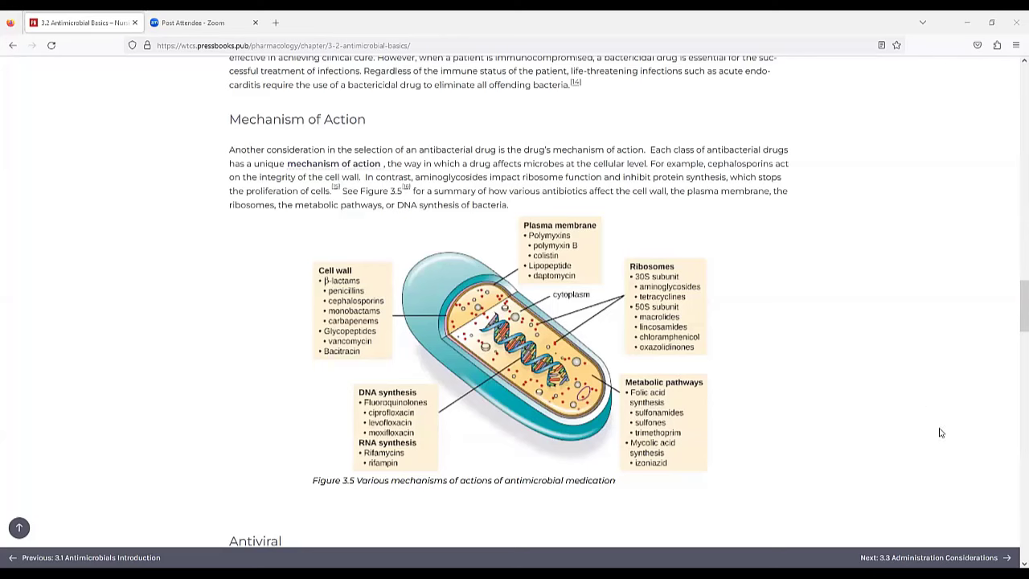
pyautogui.moveTo(935, 434)
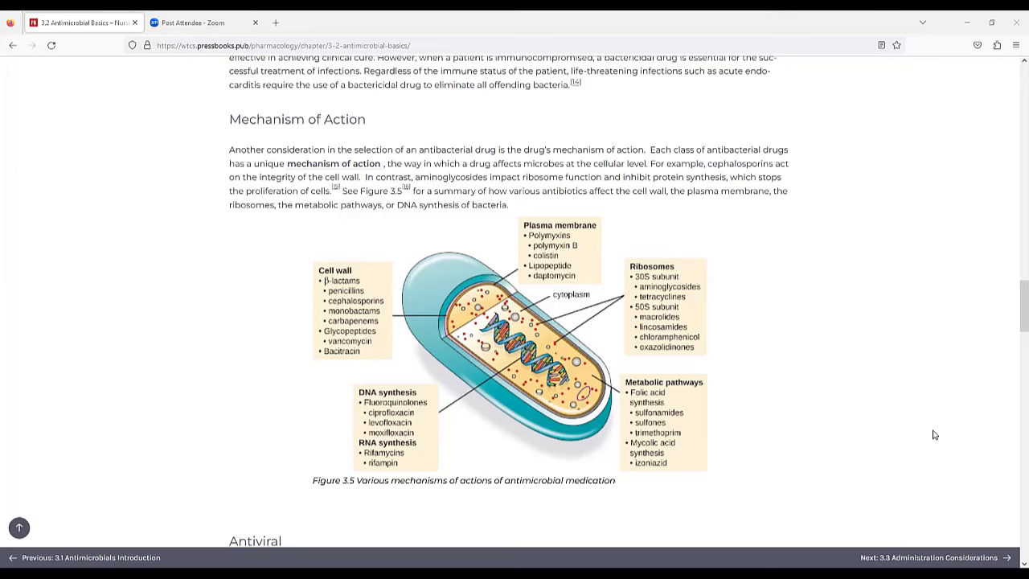
pyautogui.moveTo(907, 414)
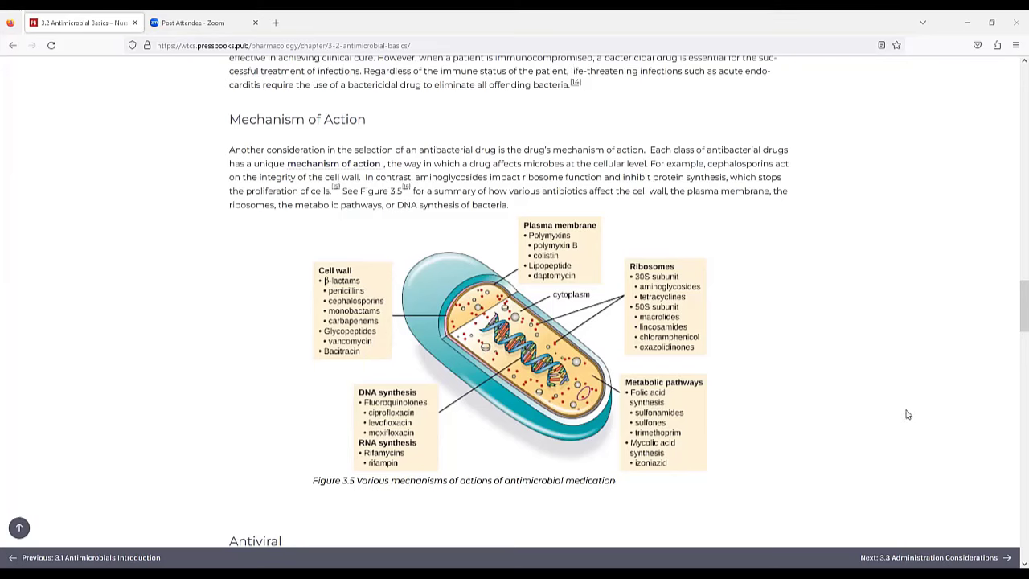
pyautogui.moveTo(860, 386)
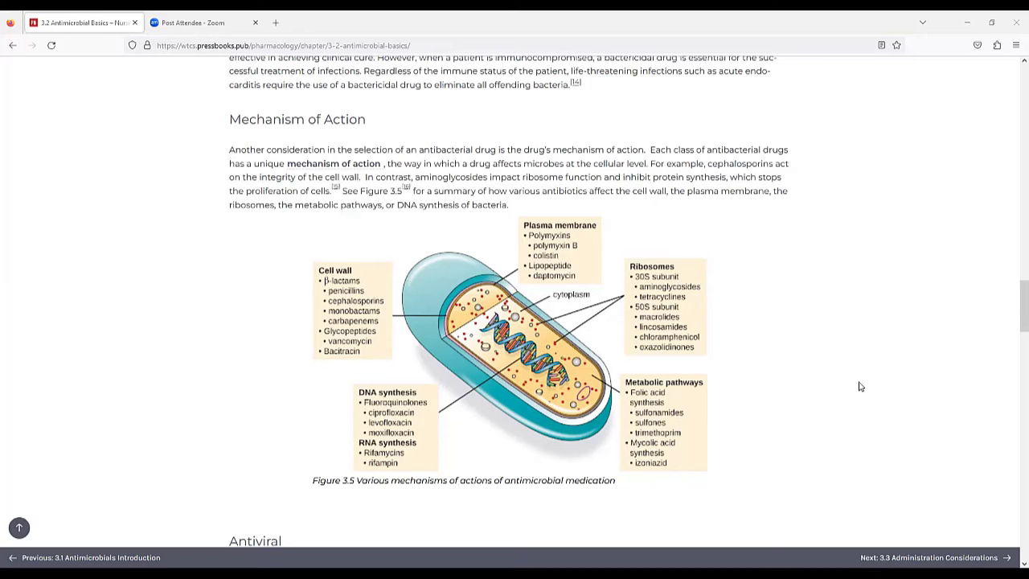
pyautogui.scroll(-3)
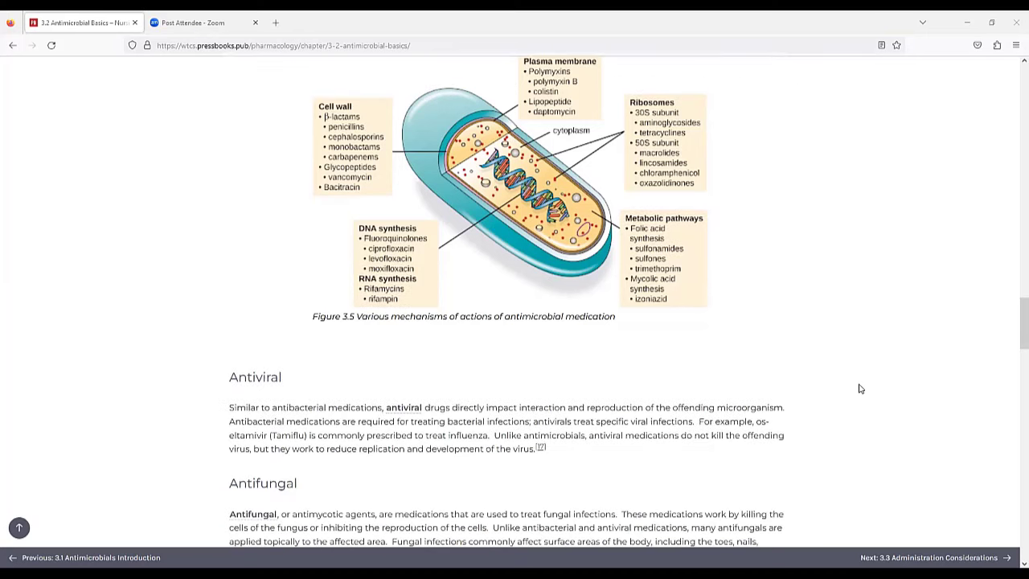
pyautogui.scroll(-3)
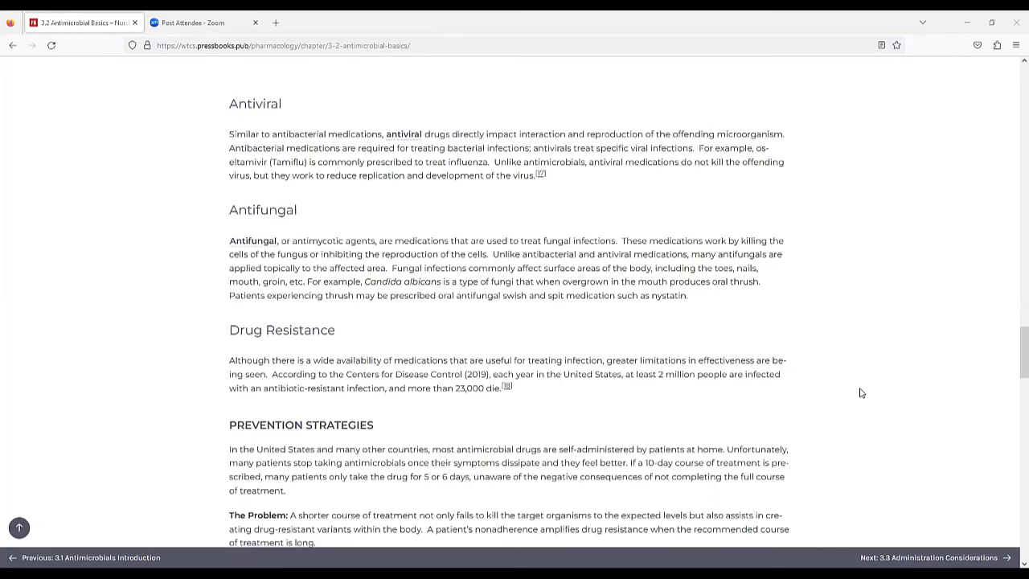
pyautogui.scroll(-3)
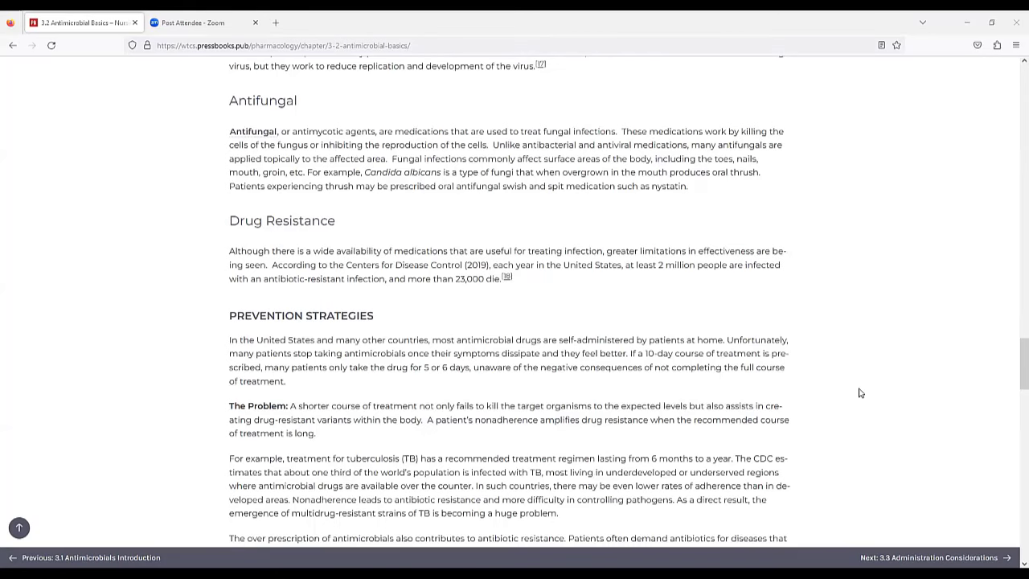
pyautogui.scroll(-3)
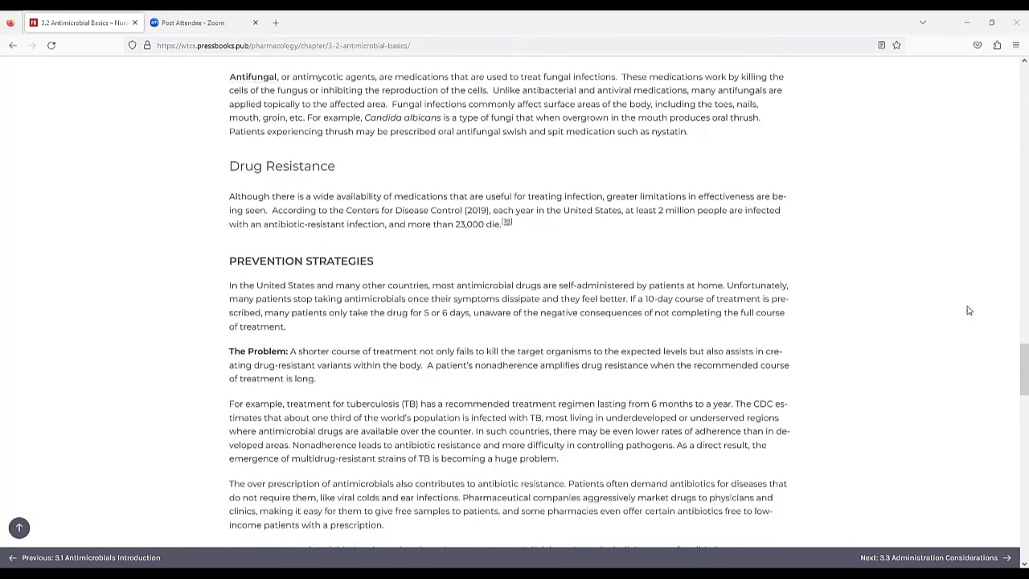
pyautogui.scroll(-3)
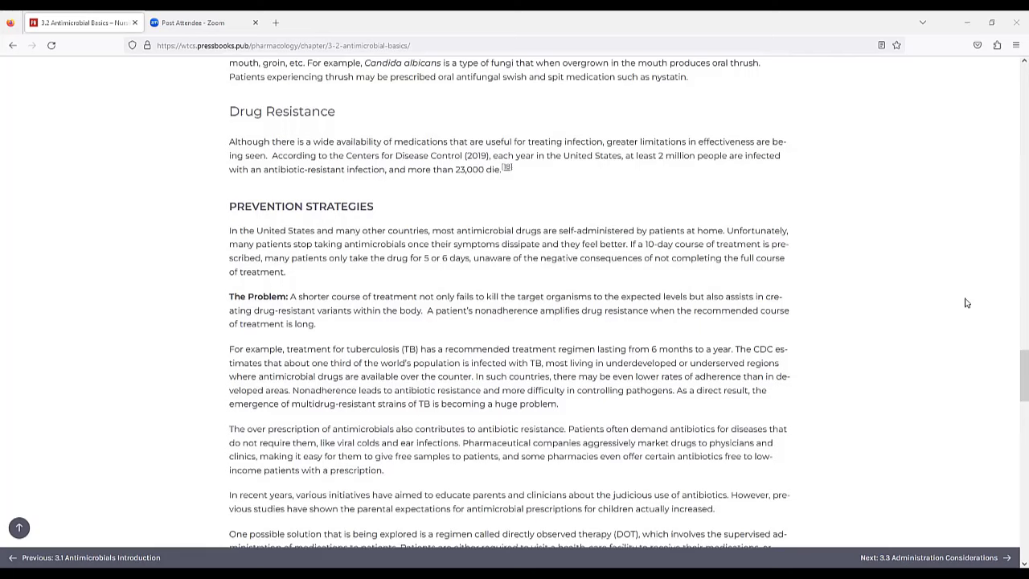
pyautogui.moveTo(949, 298)
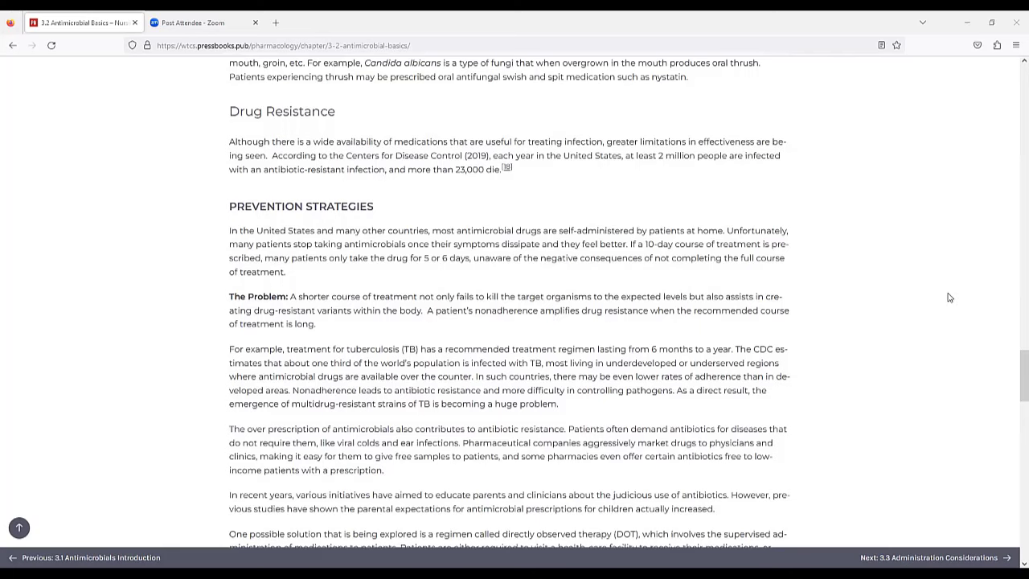
pyautogui.scroll(-3)
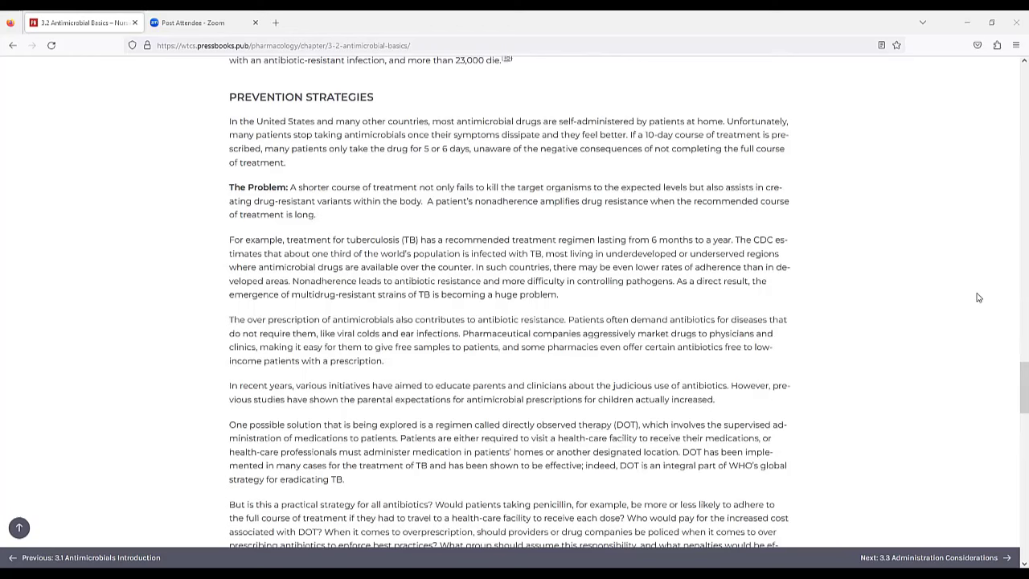
pyautogui.moveTo(1013, 283)
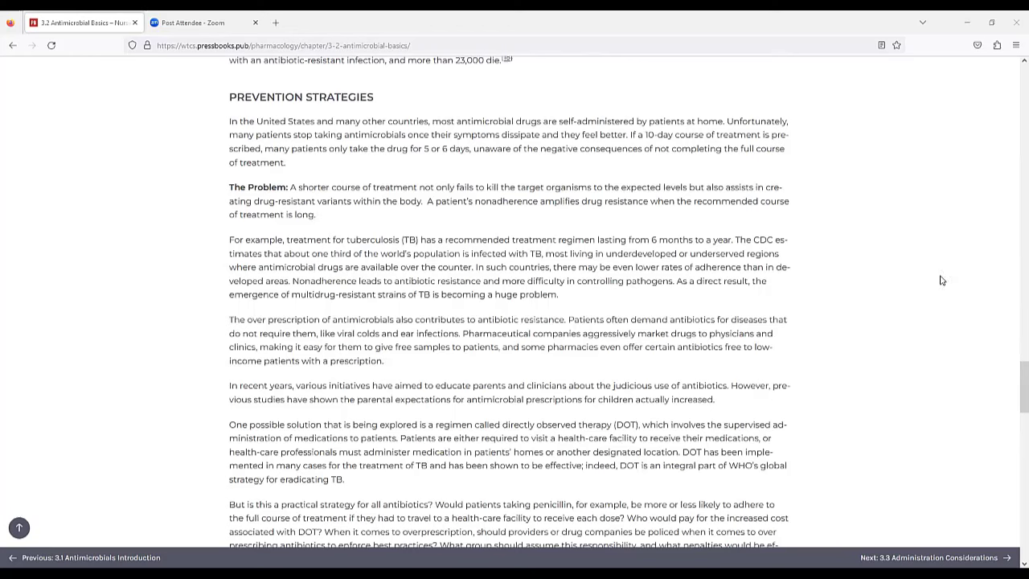
pyautogui.scroll(-3)
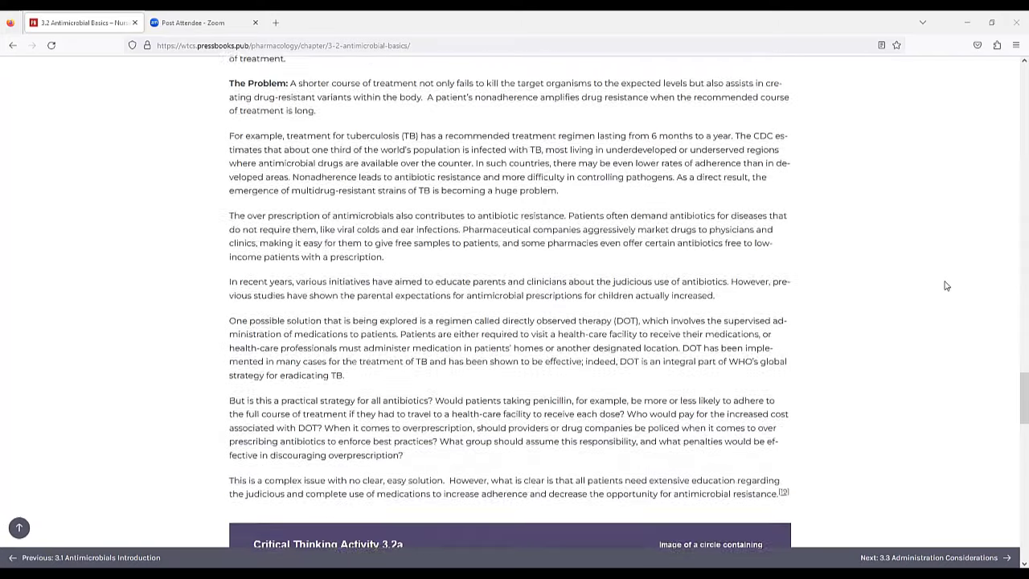
pyautogui.scroll(-3)
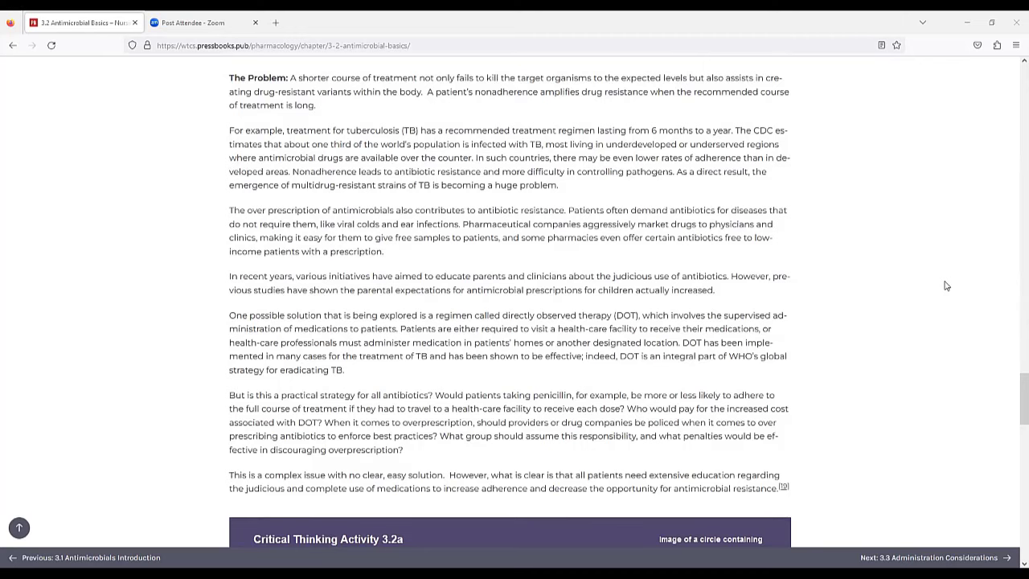
pyautogui.scroll(-3)
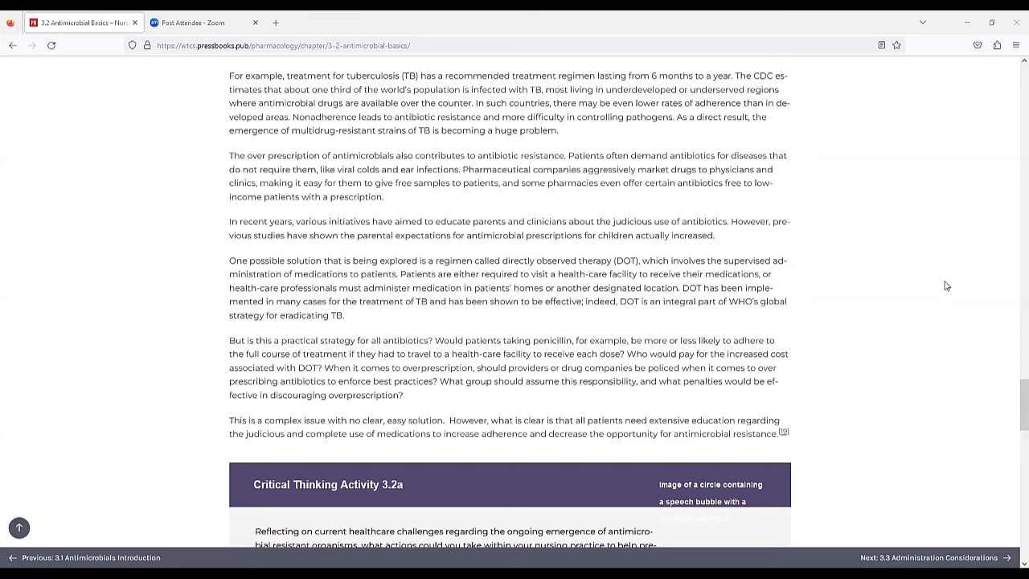
pyautogui.moveTo(978, 292)
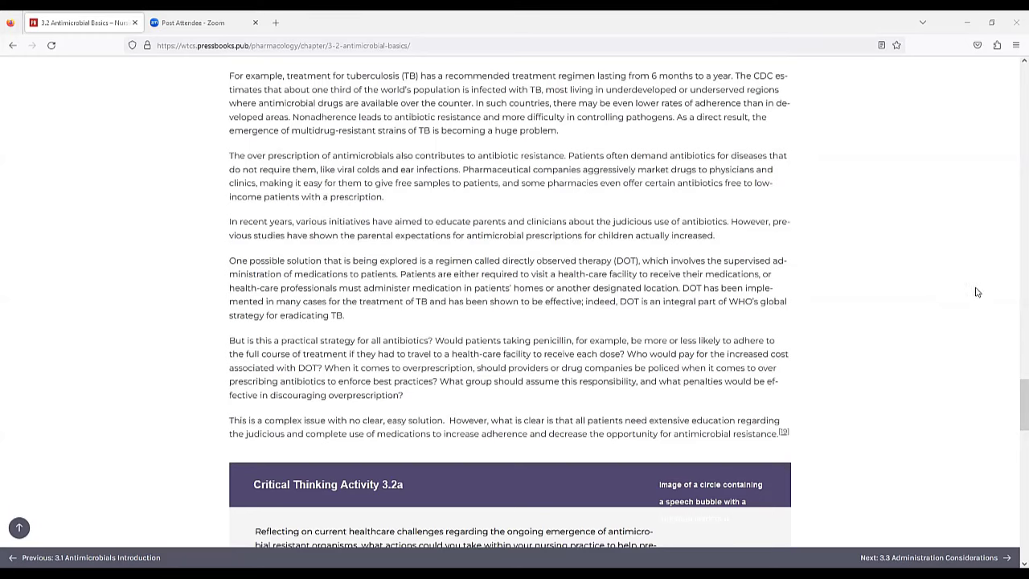
pyautogui.moveTo(702, 301)
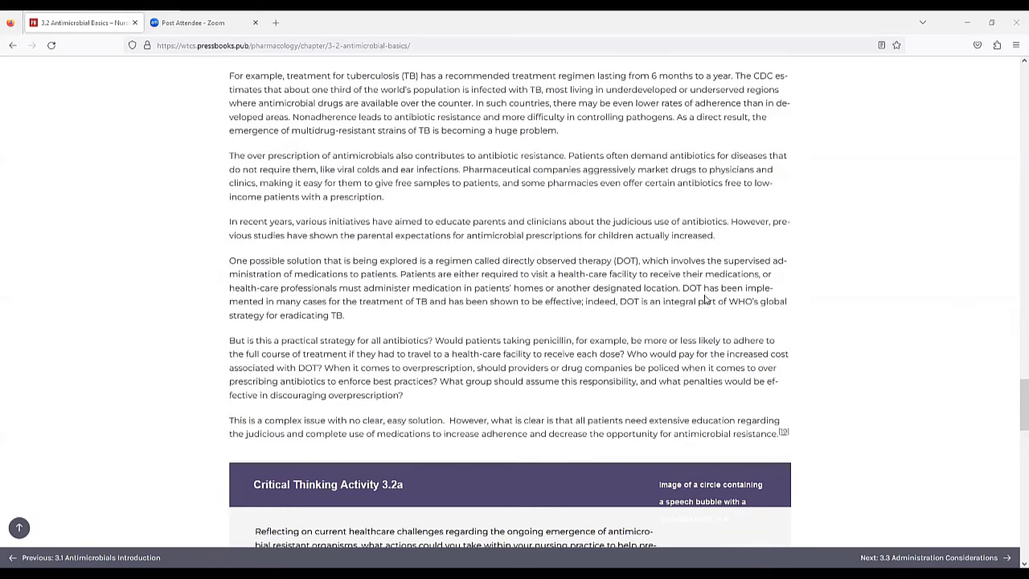
pyautogui.moveTo(821, 198)
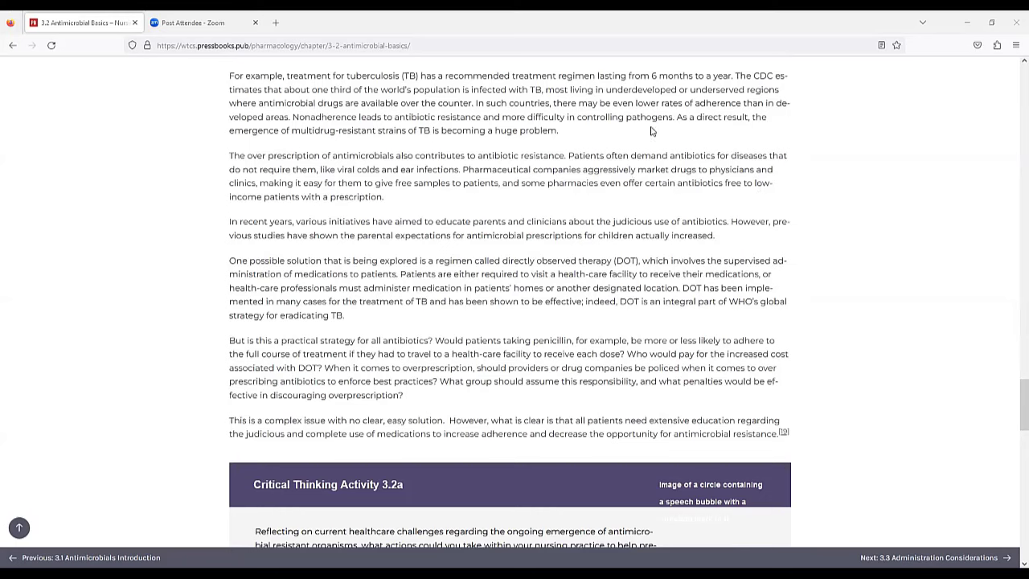
pyautogui.moveTo(897, 135)
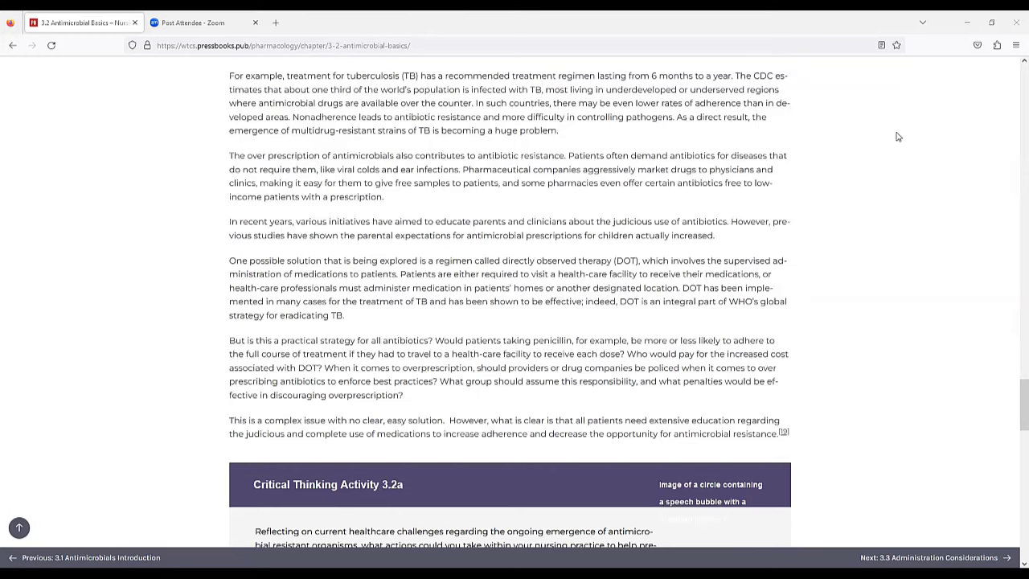
pyautogui.moveTo(1012, 450)
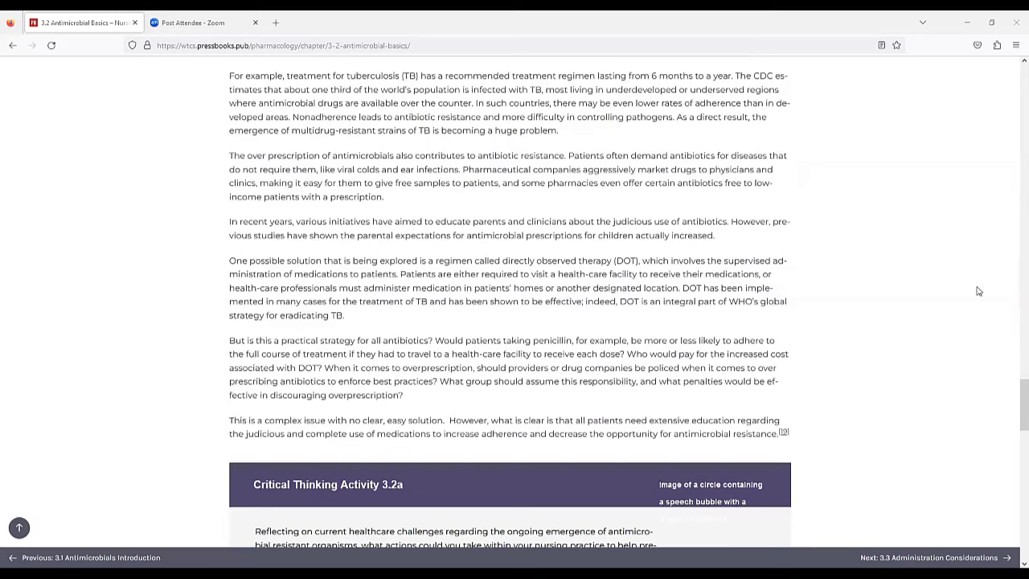
pyautogui.moveTo(961, 289)
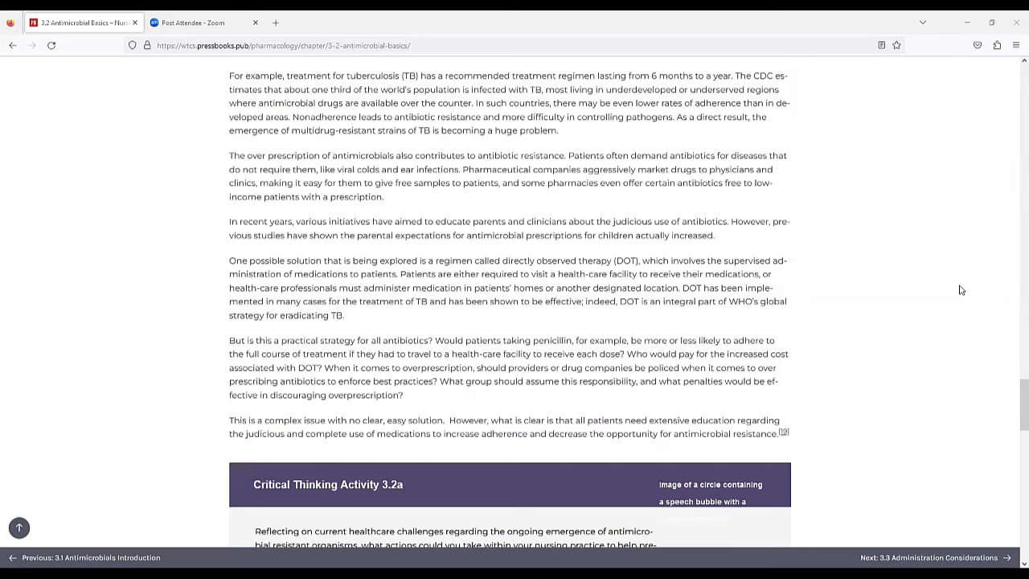
pyautogui.scroll(-3)
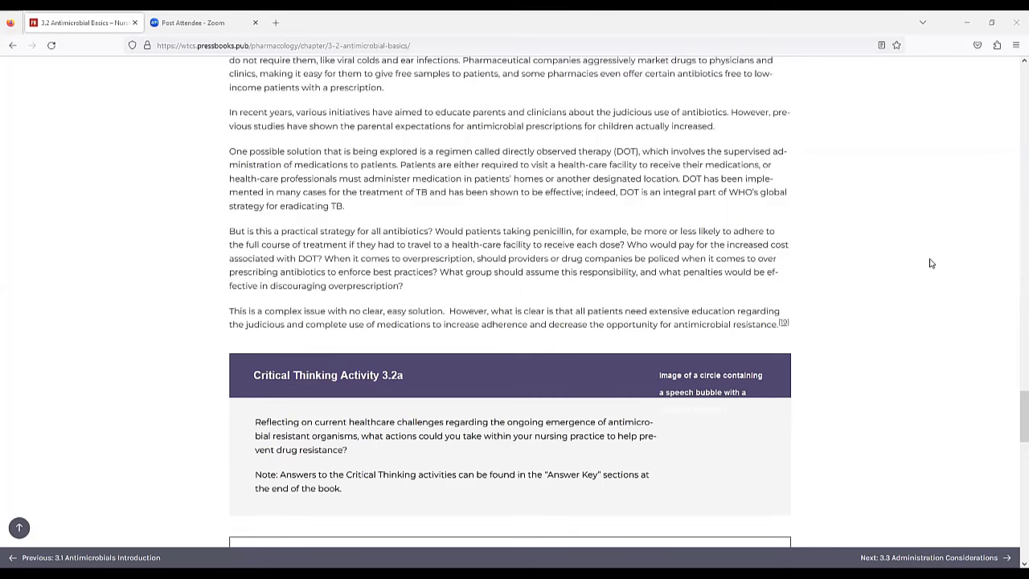
pyautogui.scroll(-3)
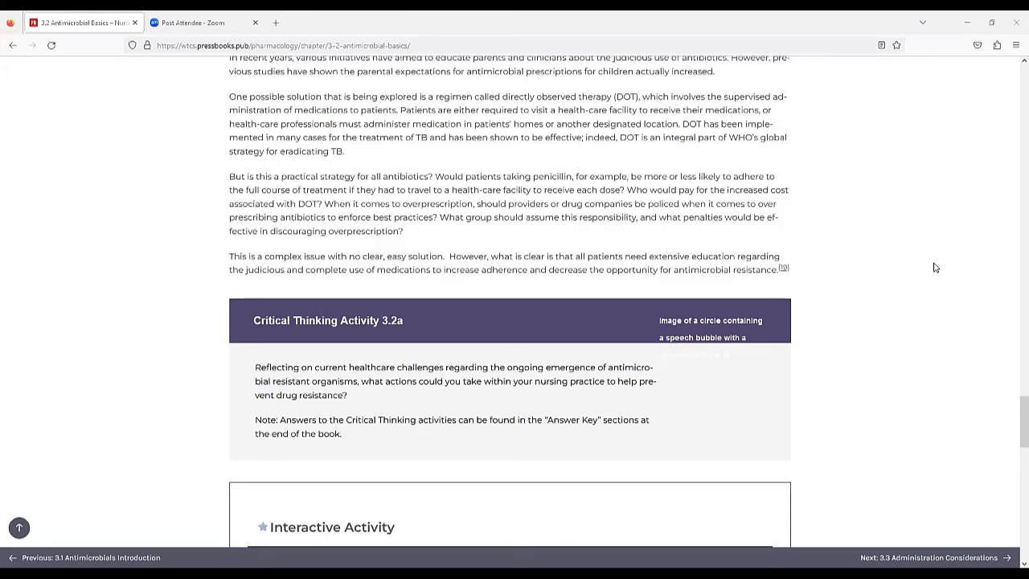
pyautogui.moveTo(922, 245)
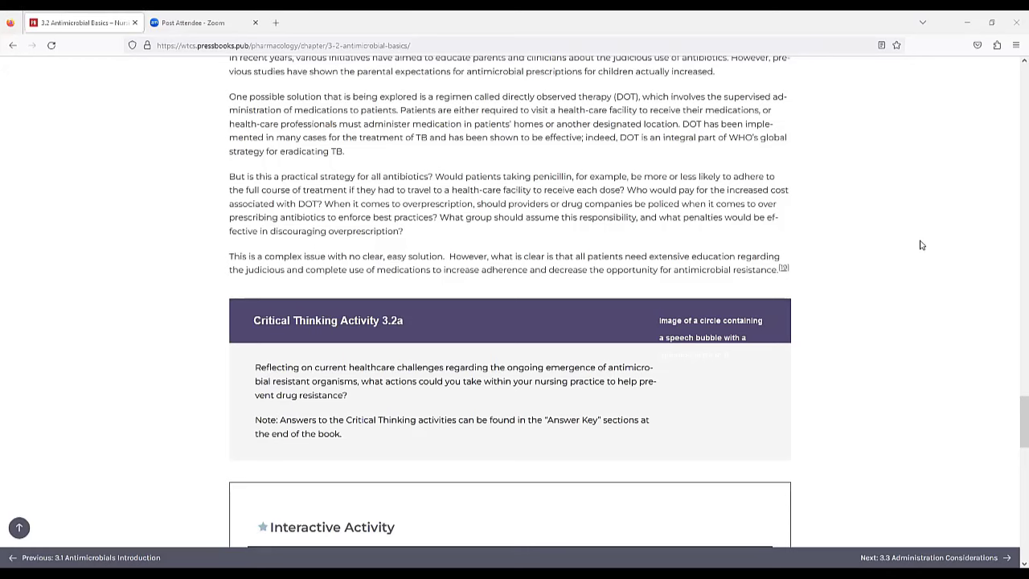
pyautogui.moveTo(957, 226)
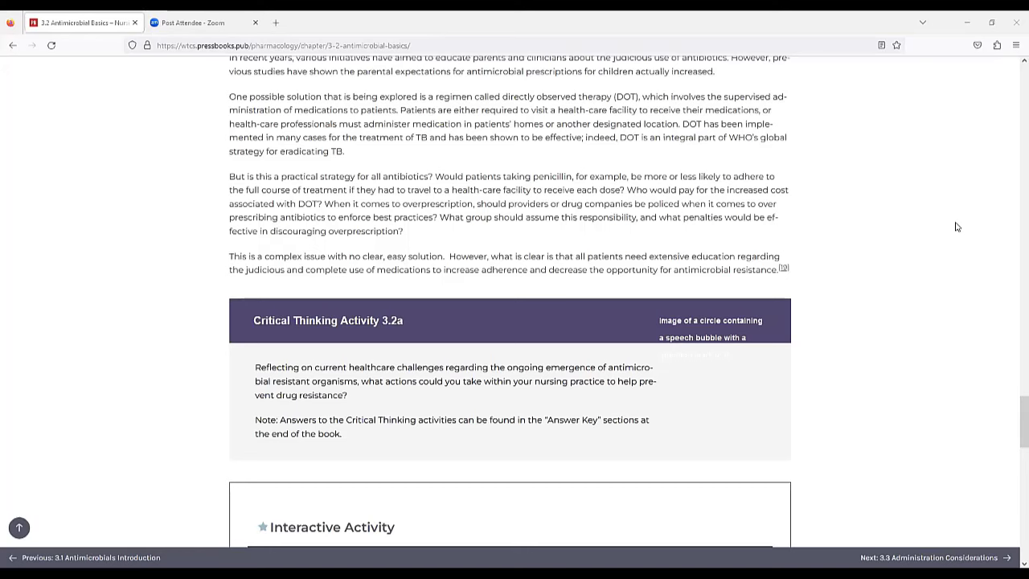
pyautogui.scroll(-3)
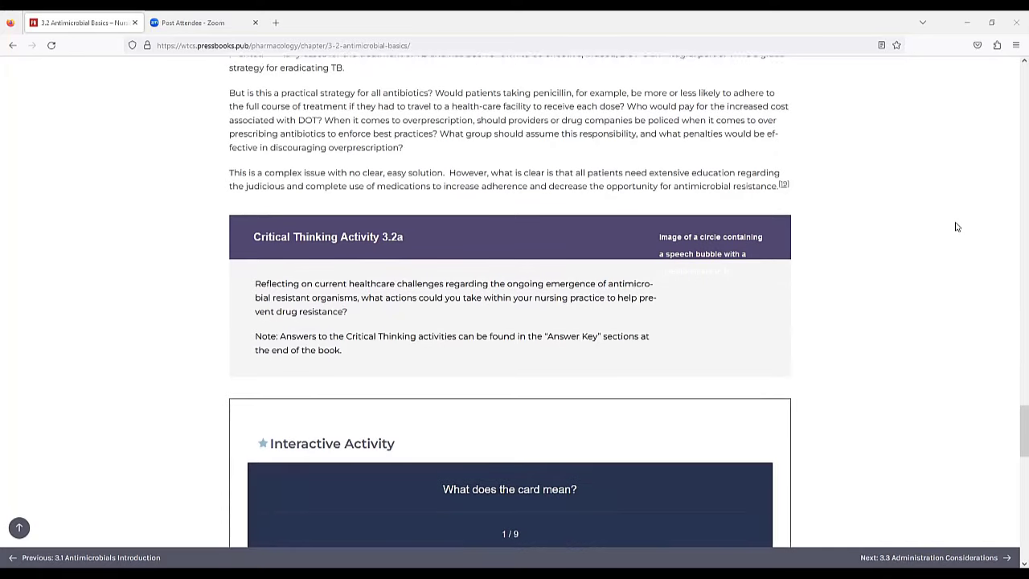
pyautogui.scroll(-3)
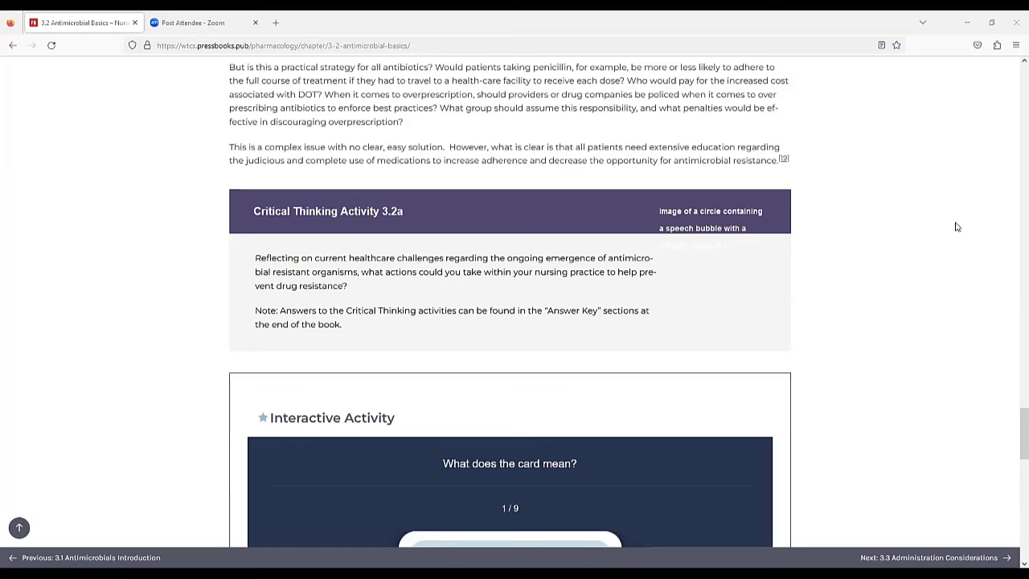
pyautogui.moveTo(666, 194)
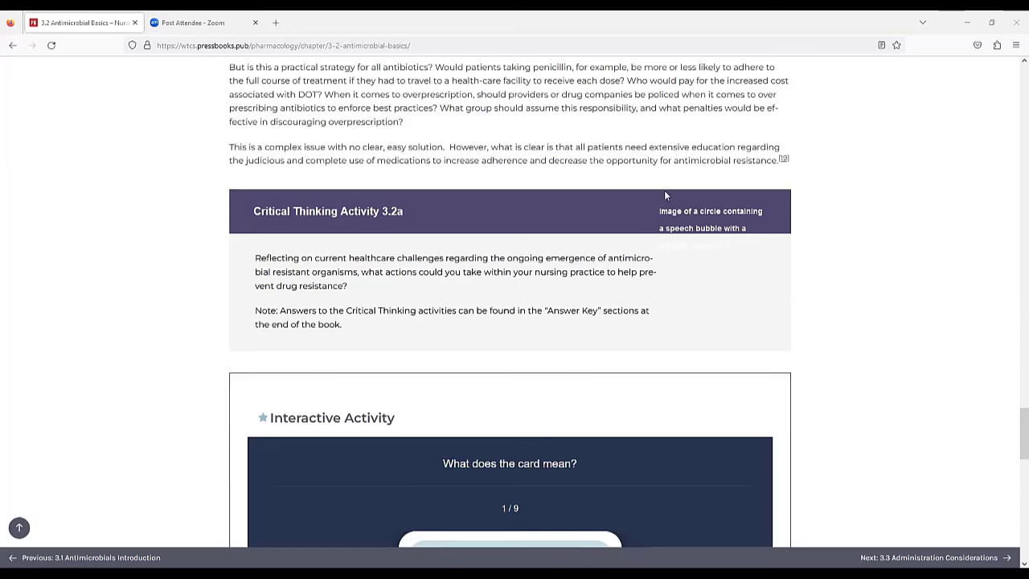
pyautogui.moveTo(931, 229)
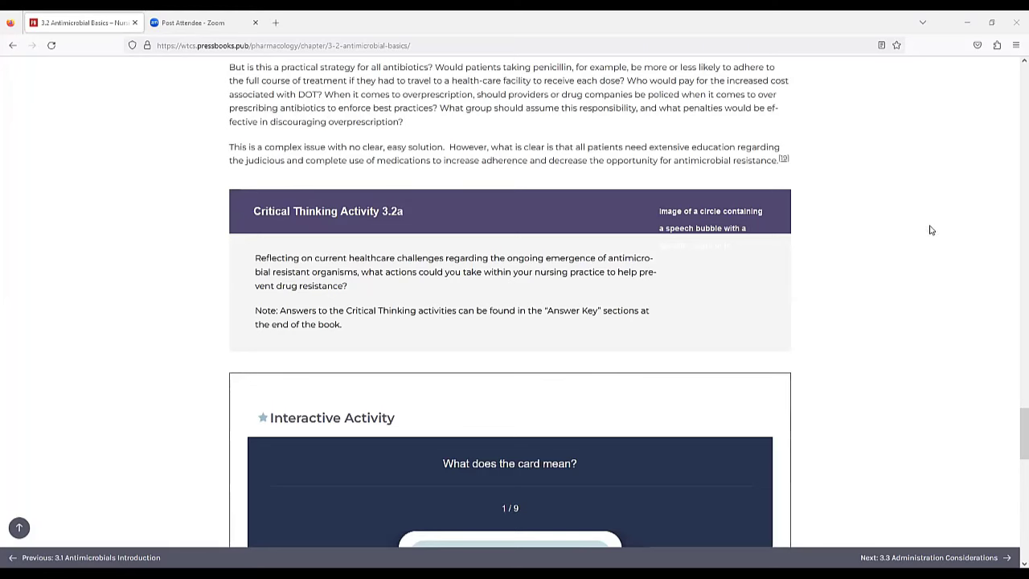
pyautogui.moveTo(925, 246)
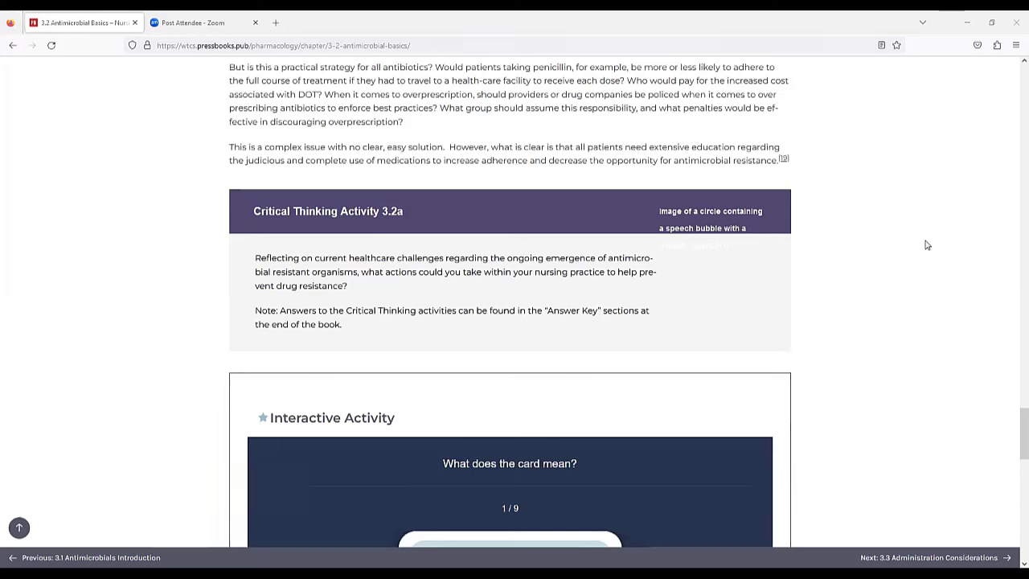
pyautogui.moveTo(898, 238)
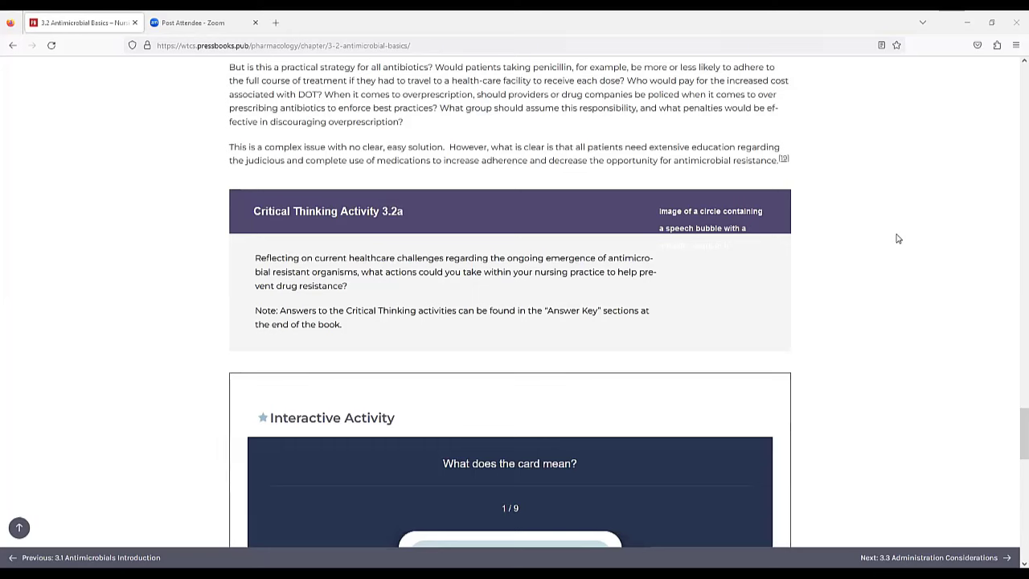
pyautogui.moveTo(908, 235)
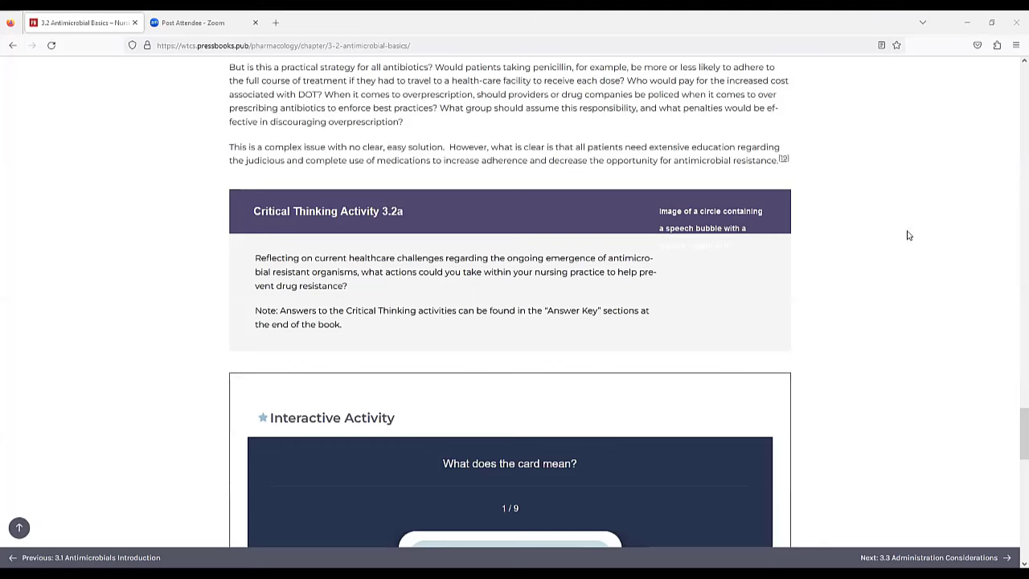
pyautogui.moveTo(908, 242)
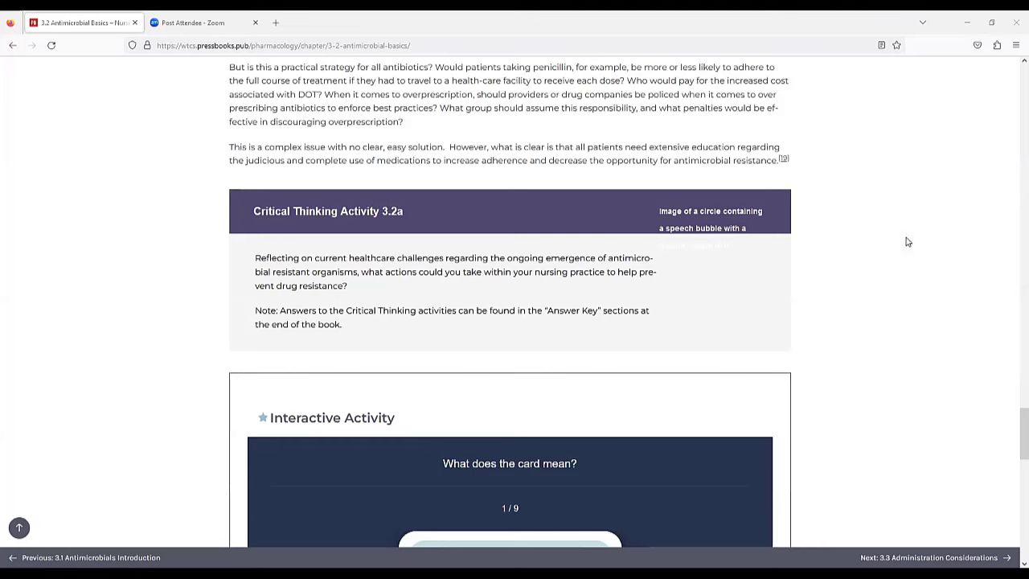